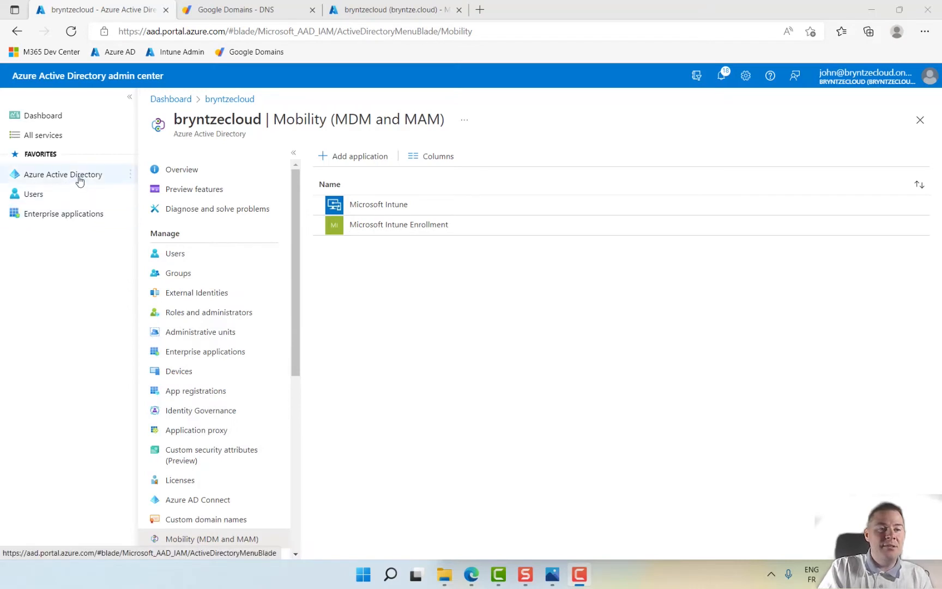
mouse_move(64, 178)
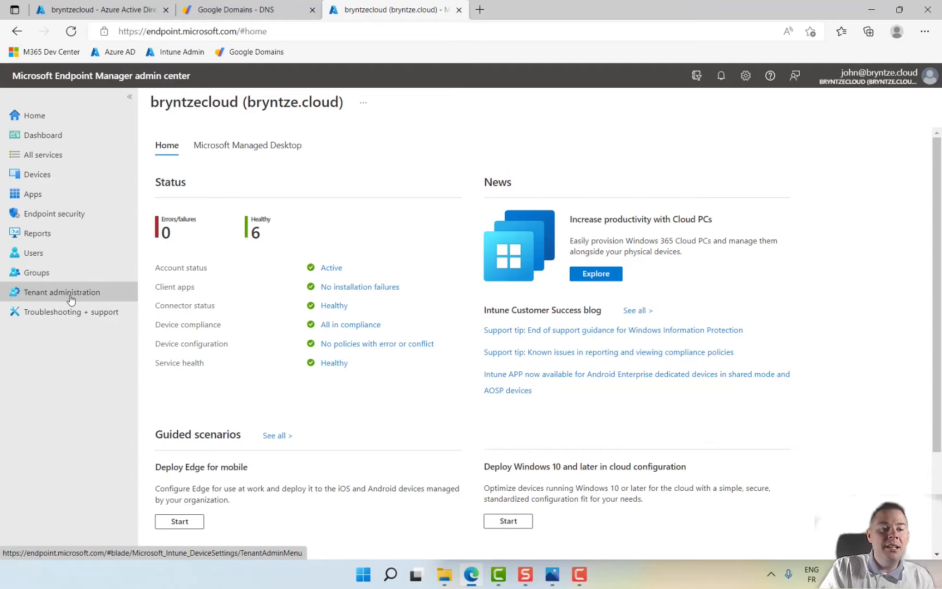
Step: Navigate to Tenant administration > Connectors and tokens, showing Microsoft Store for Business as Not set up
left_click(61, 292)
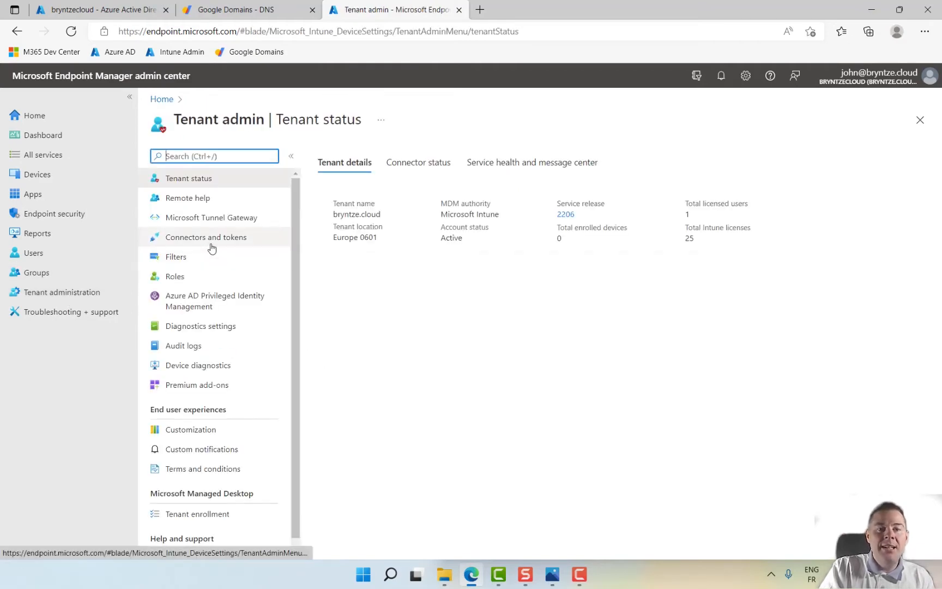
left_click(205, 238)
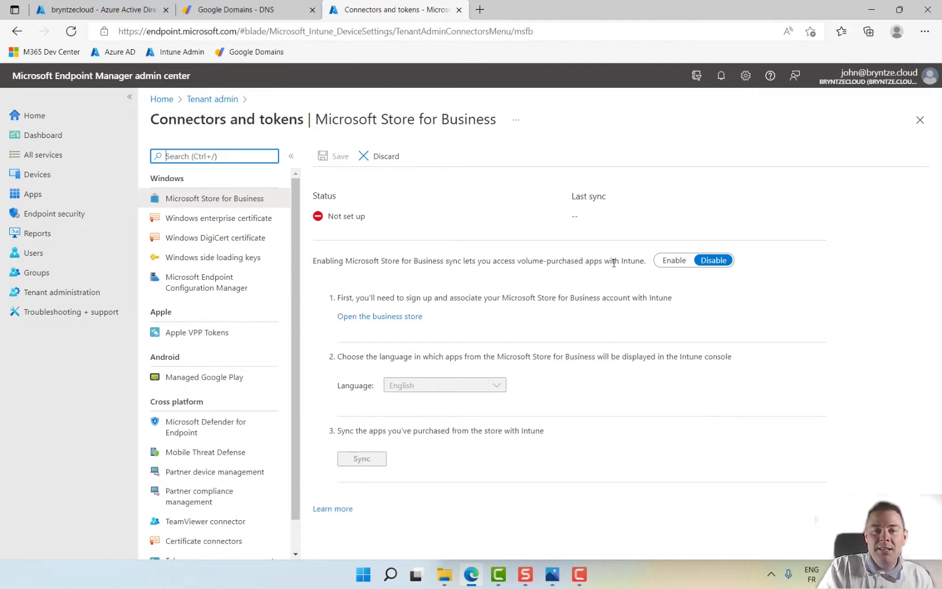
Step: Launch the business store from the connector page and sign in, skipping the security setup prompt
left_click(673, 260)
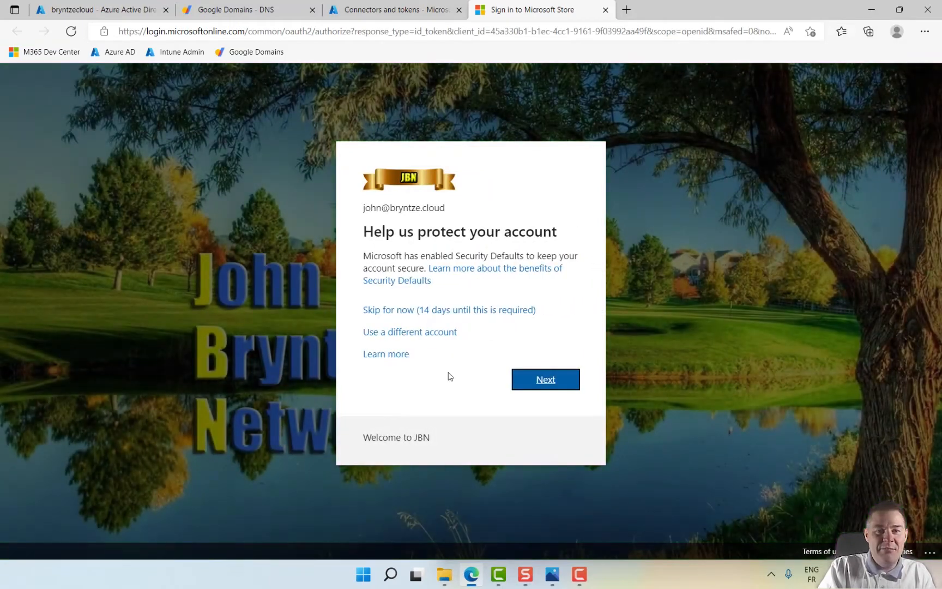
left_click(449, 310)
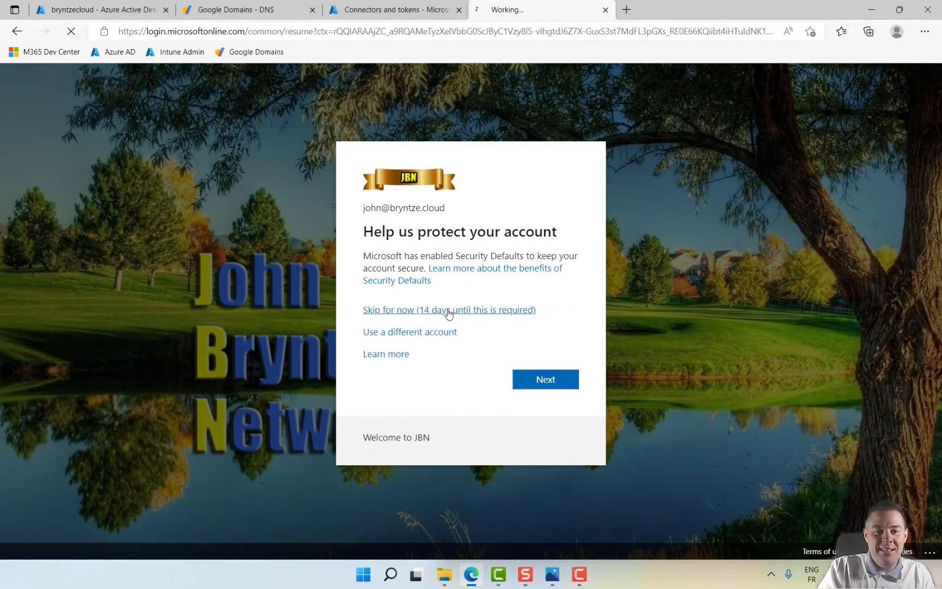
left_click(448, 310)
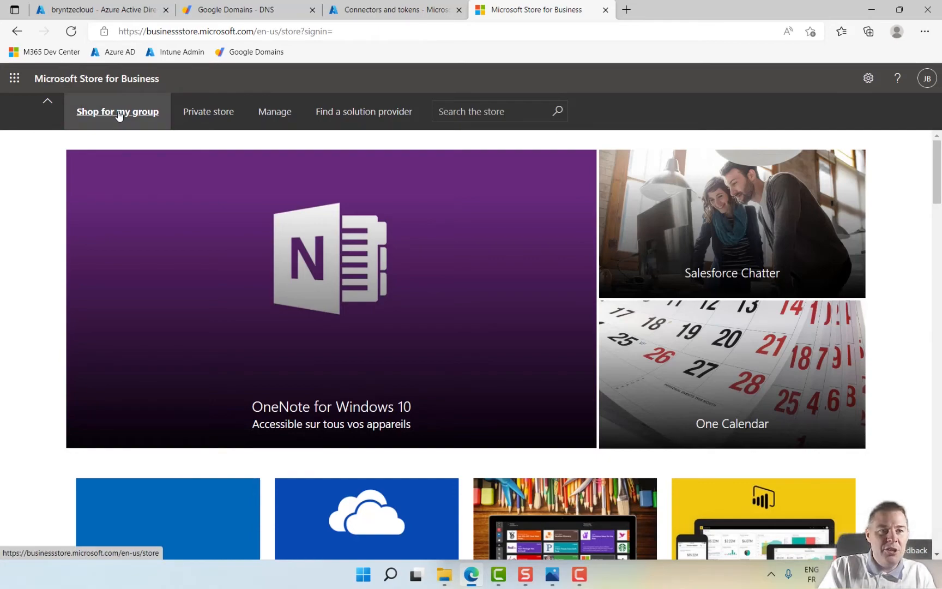
Step: Search the store for 'Company' and bring up the Company Portal app page
left_click(117, 111)
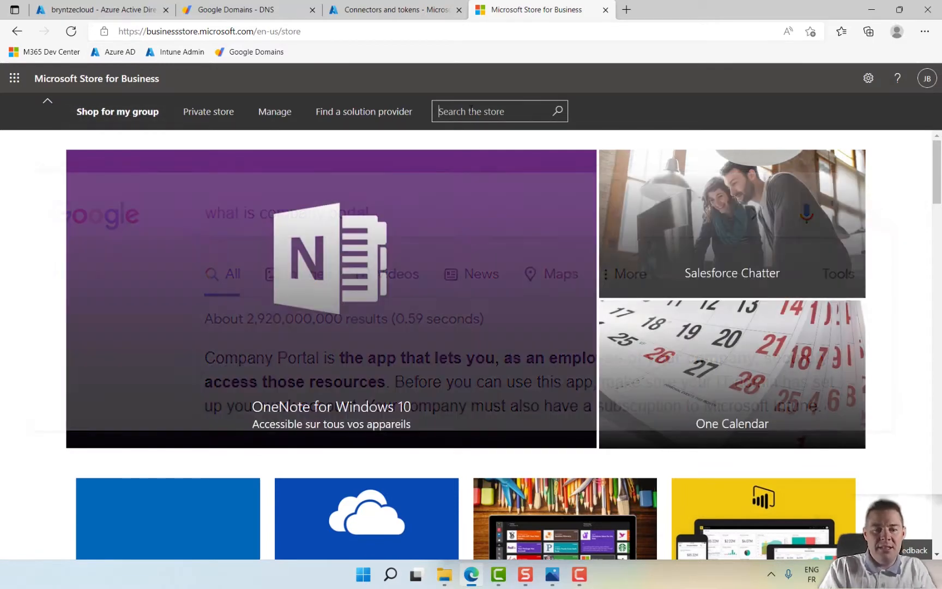
type("Company")
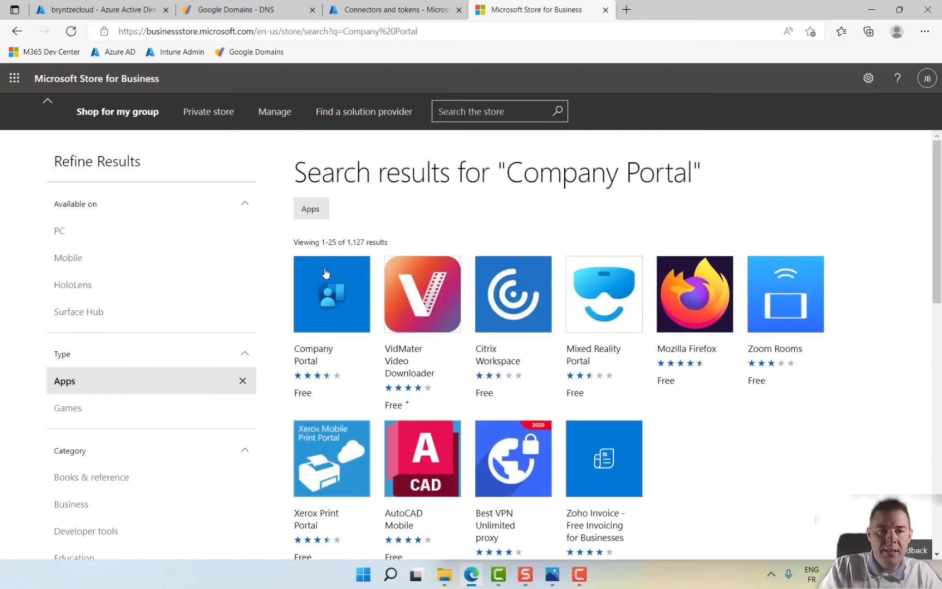
left_click(331, 294)
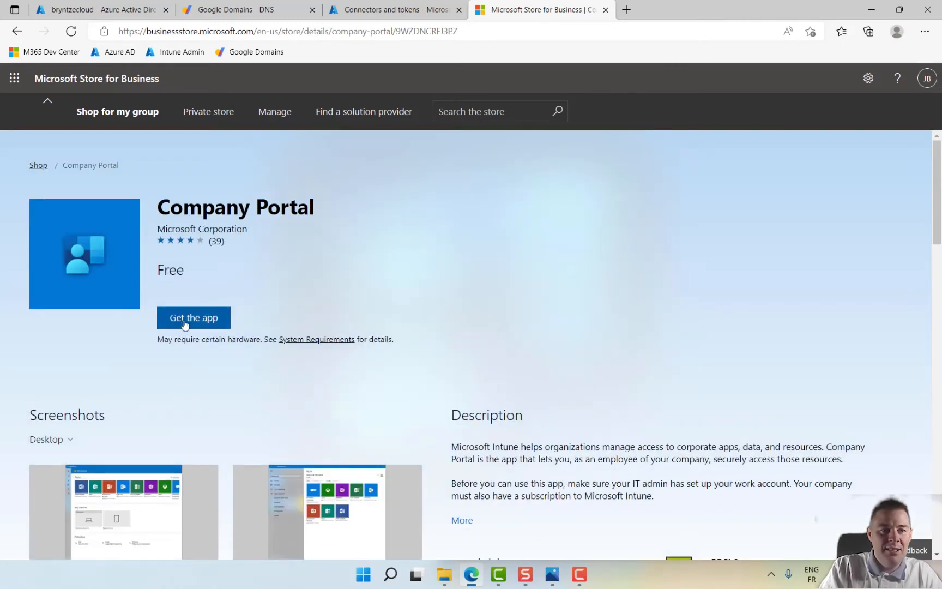
Step: Acquire Company Portal with Get the app, accepting the services agreement and closing the order confirmation
left_click(194, 317)
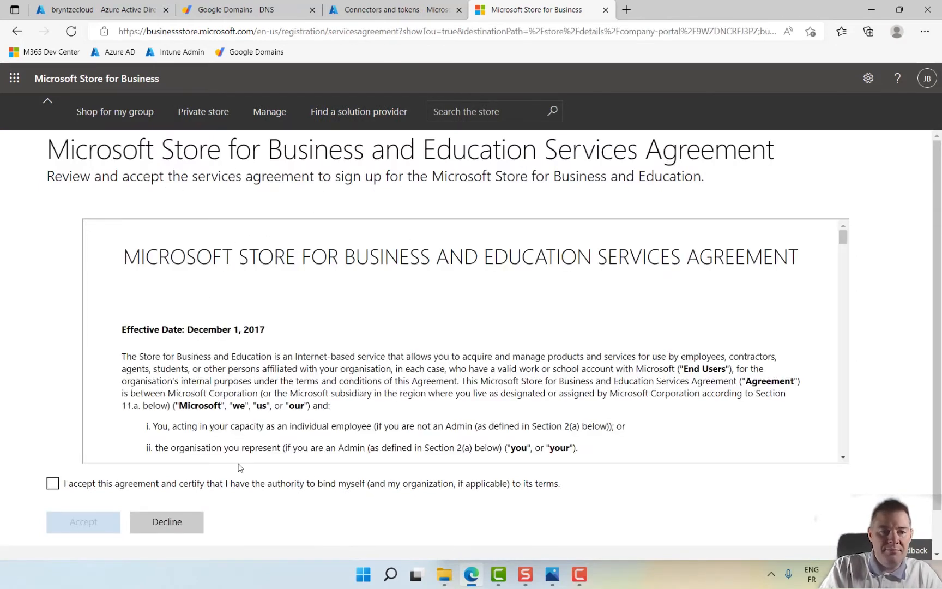
left_click(54, 483)
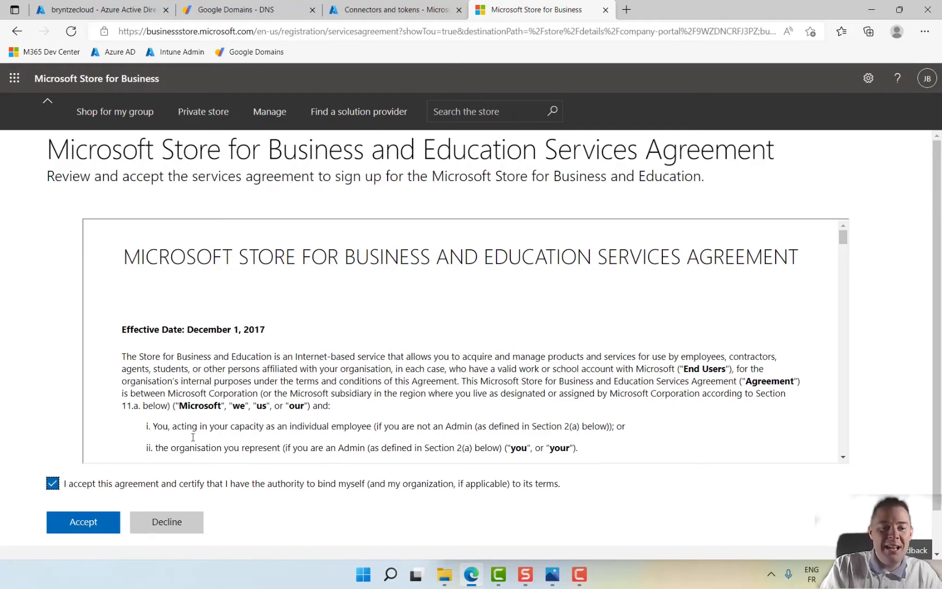
left_click(83, 523)
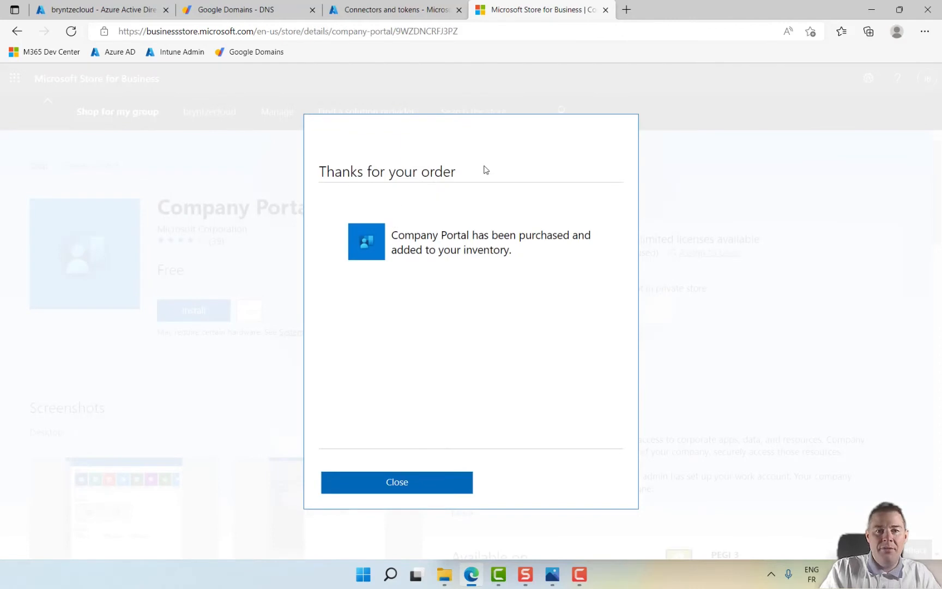
left_click(397, 482)
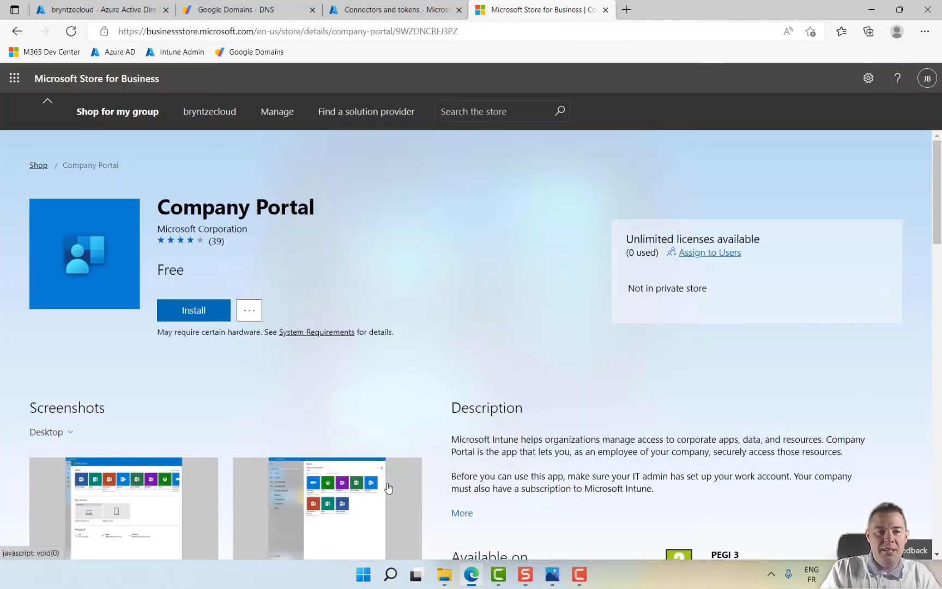
mouse_move(632, 274)
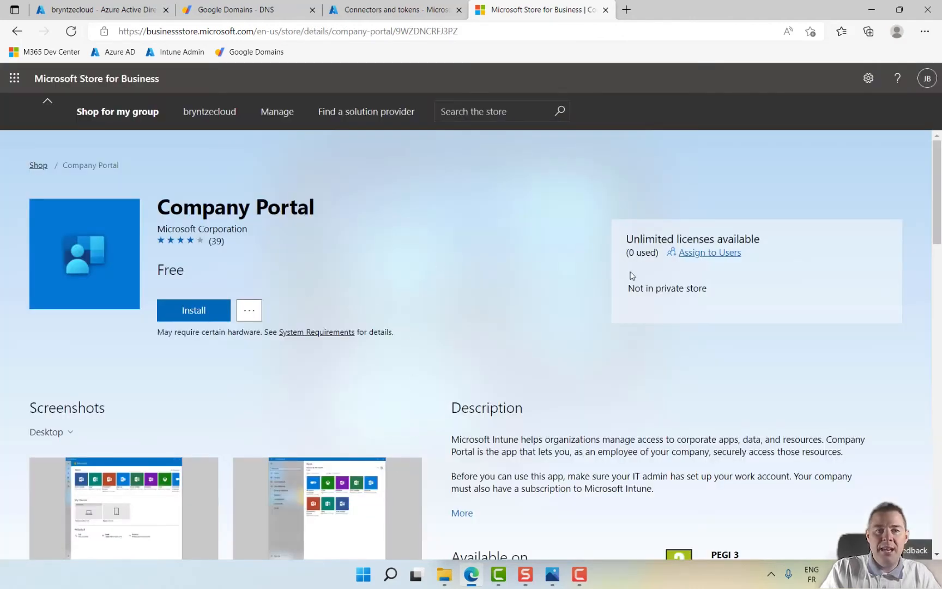
Step: Create a private-store collection named 'JBN Standard Apps' containing Company Portal
left_click(209, 111)
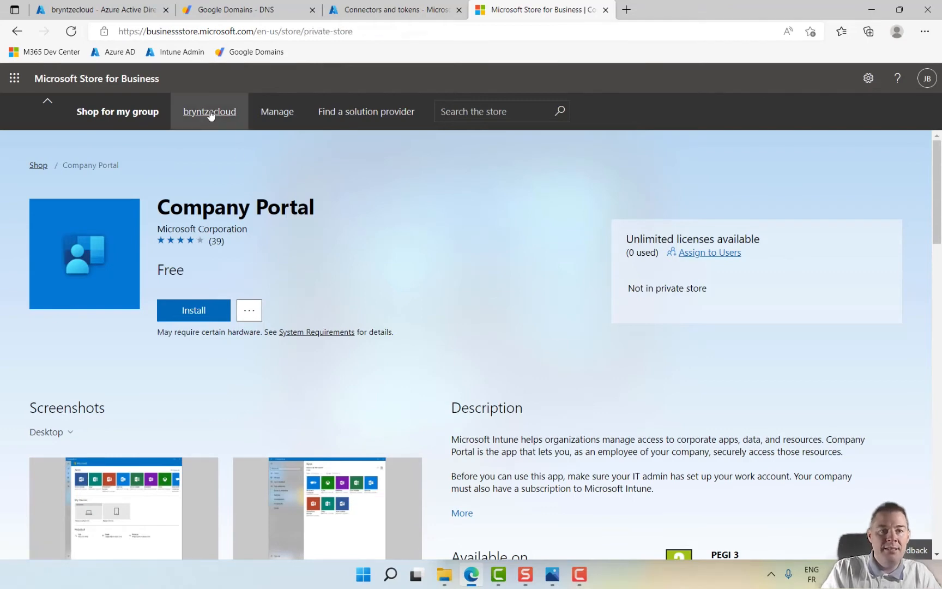
left_click(209, 111)
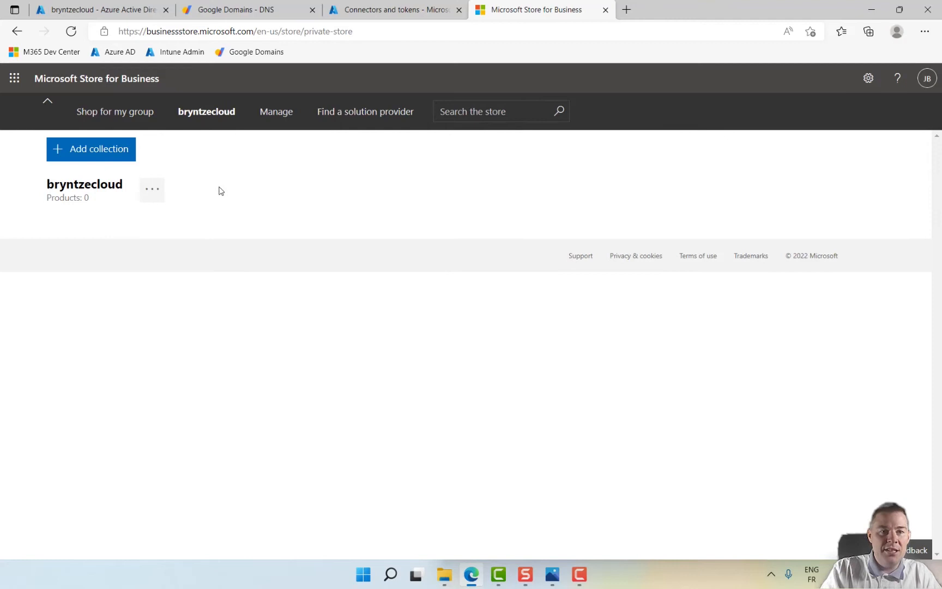
mouse_move(93, 155)
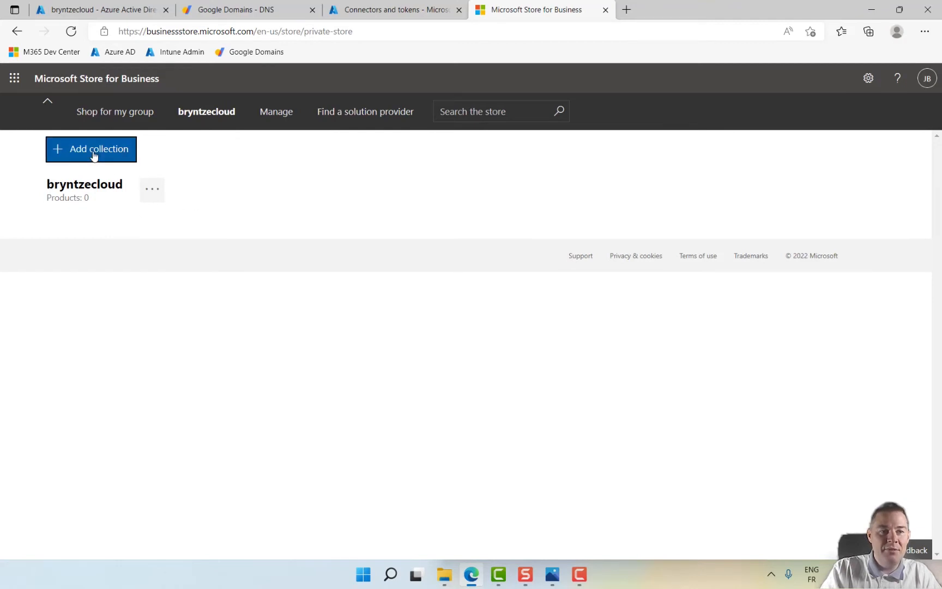
left_click(92, 149)
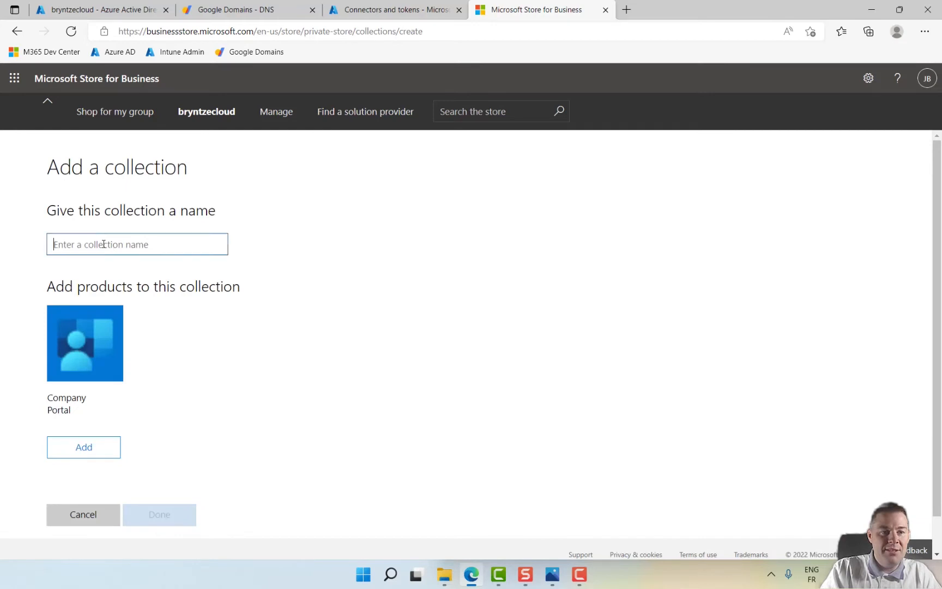
type("JBN Standard P")
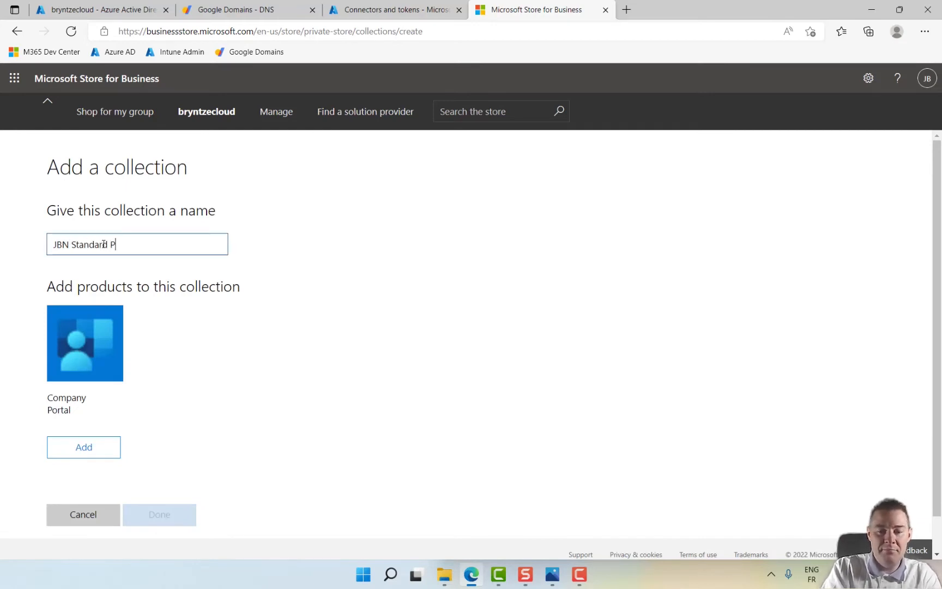
type("rogram")
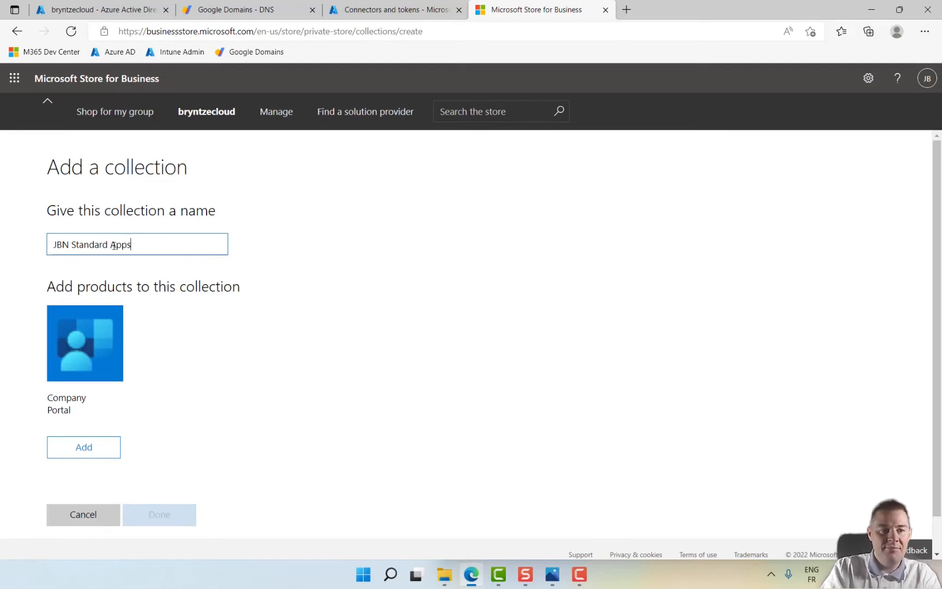
left_click(83, 447)
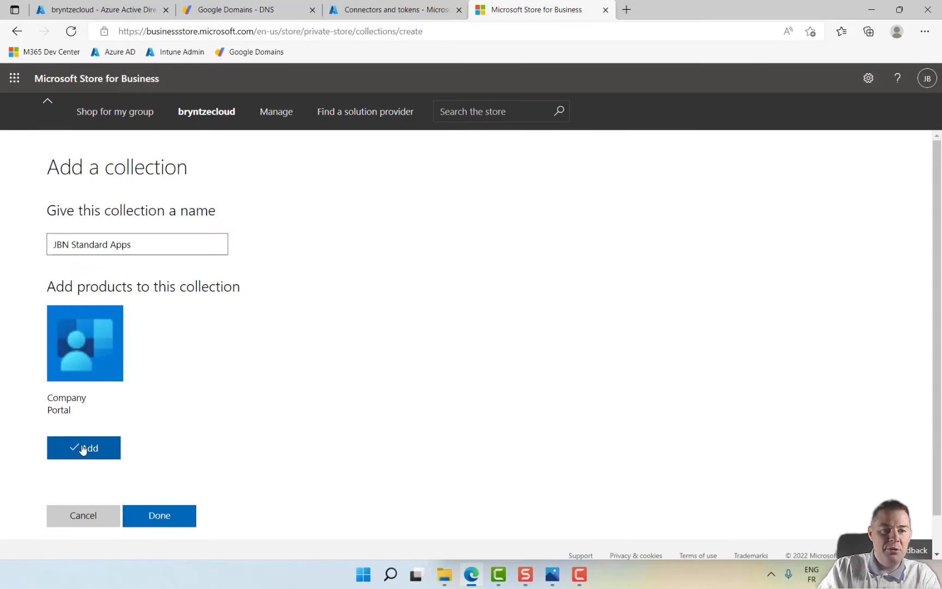
left_click(160, 516)
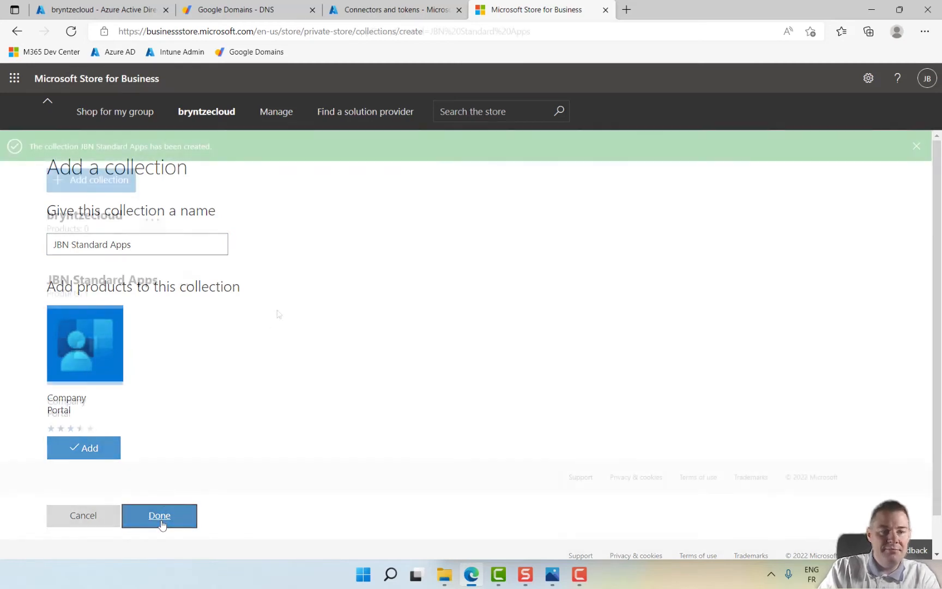
left_click(159, 516)
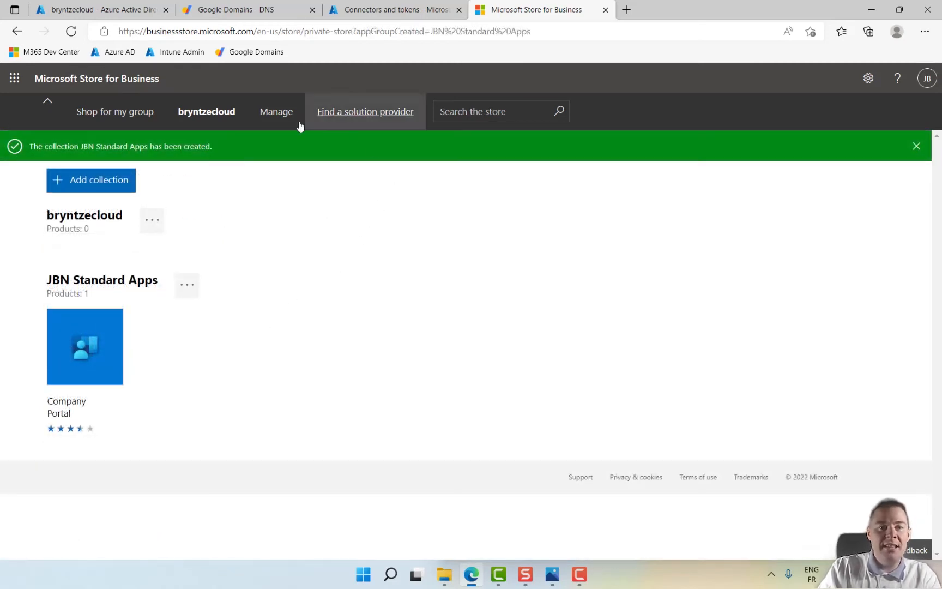
Step: Go to store management, glance at the organisation's devices, and return to the overview
left_click(274, 111)
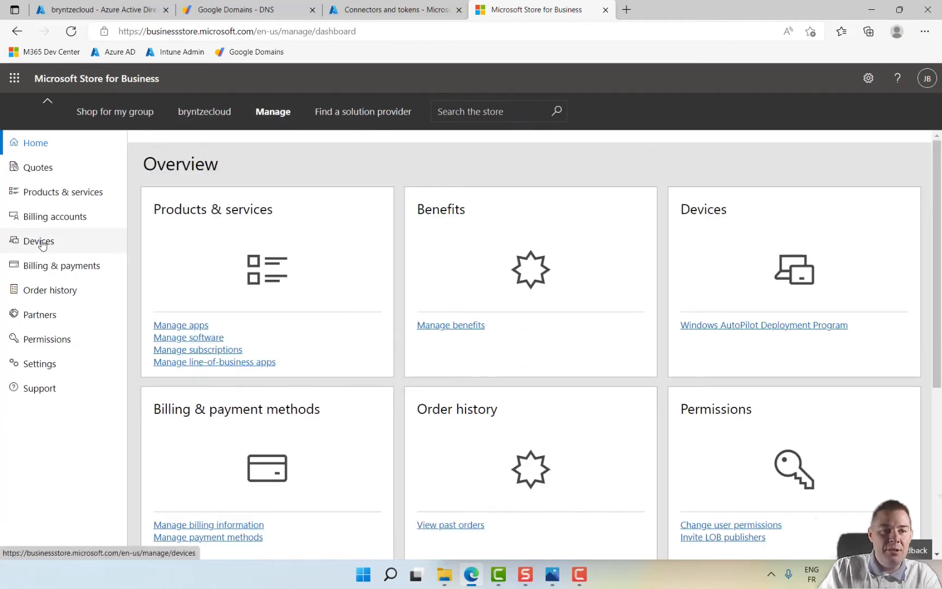
left_click(40, 241)
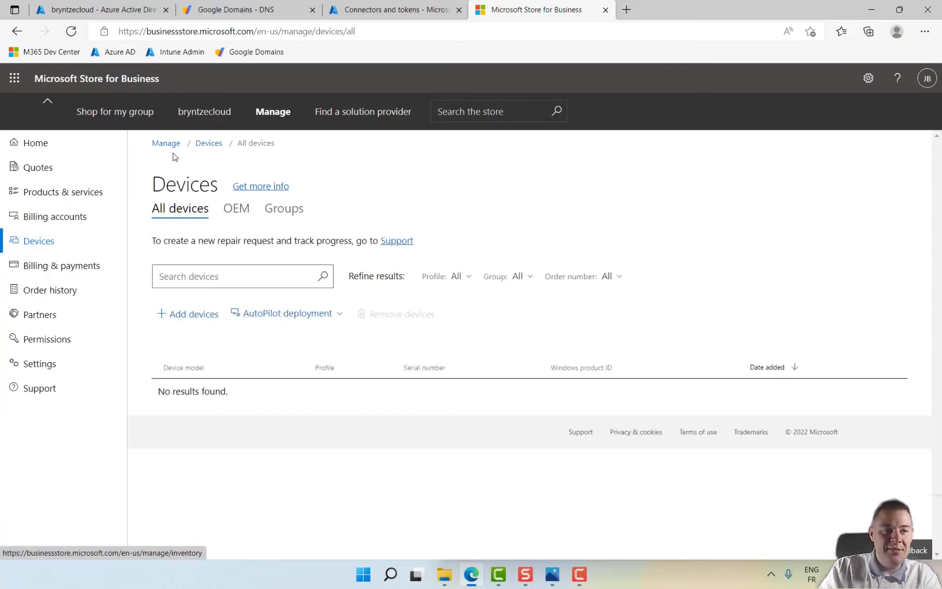
left_click(34, 143)
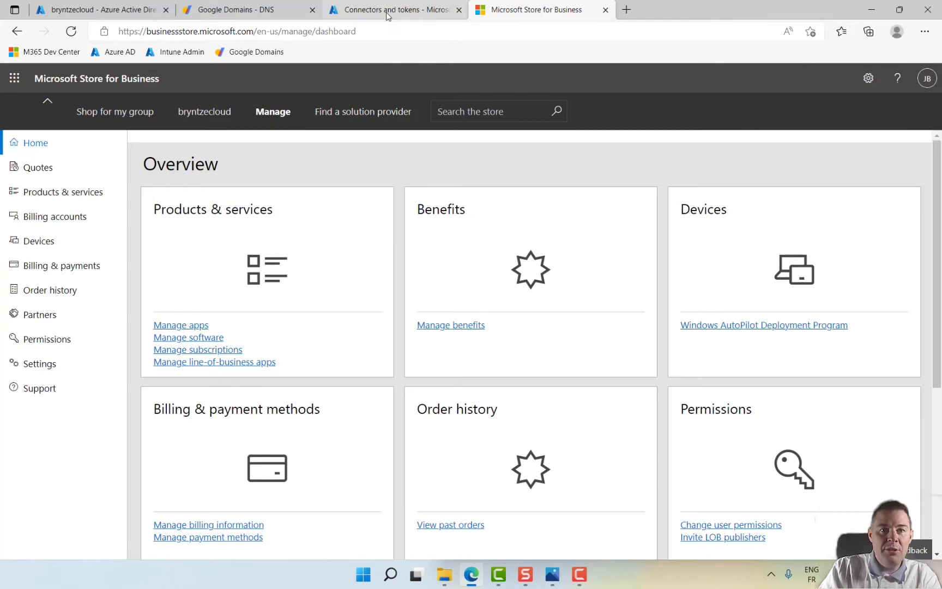
Step: Return to the Intune connector tab and launch the Apps area in a new browser tab
left_click(394, 10)
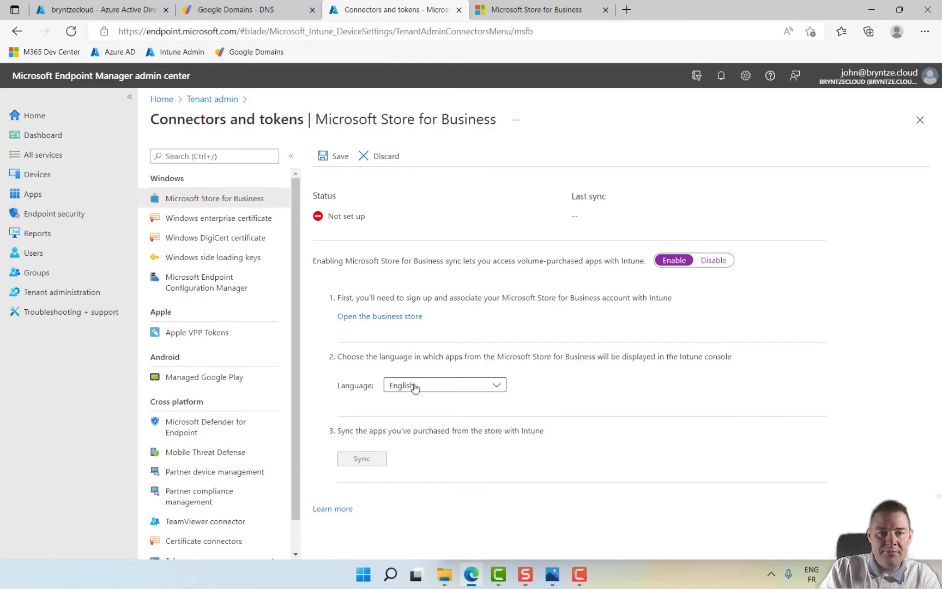
mouse_move(417, 388)
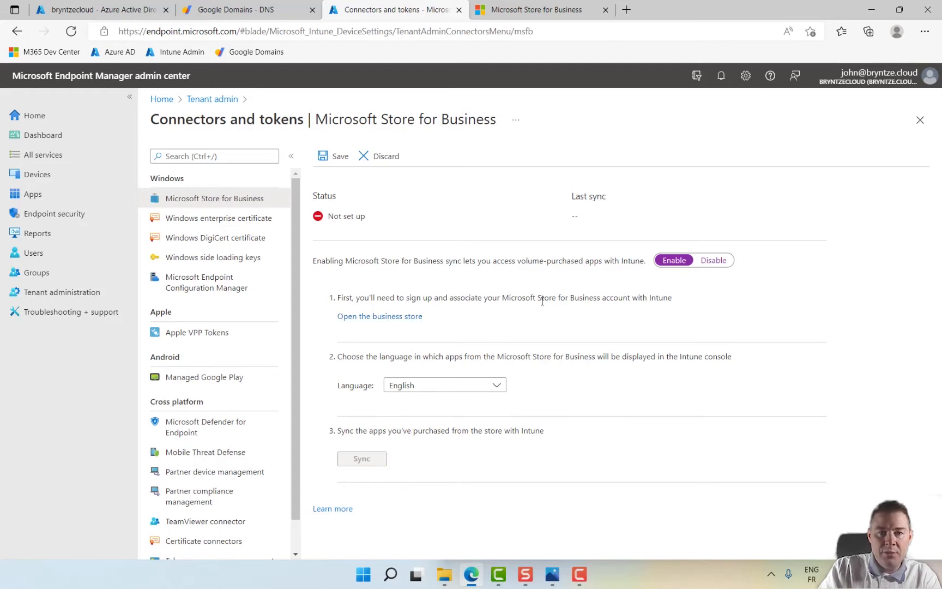
mouse_move(331, 157)
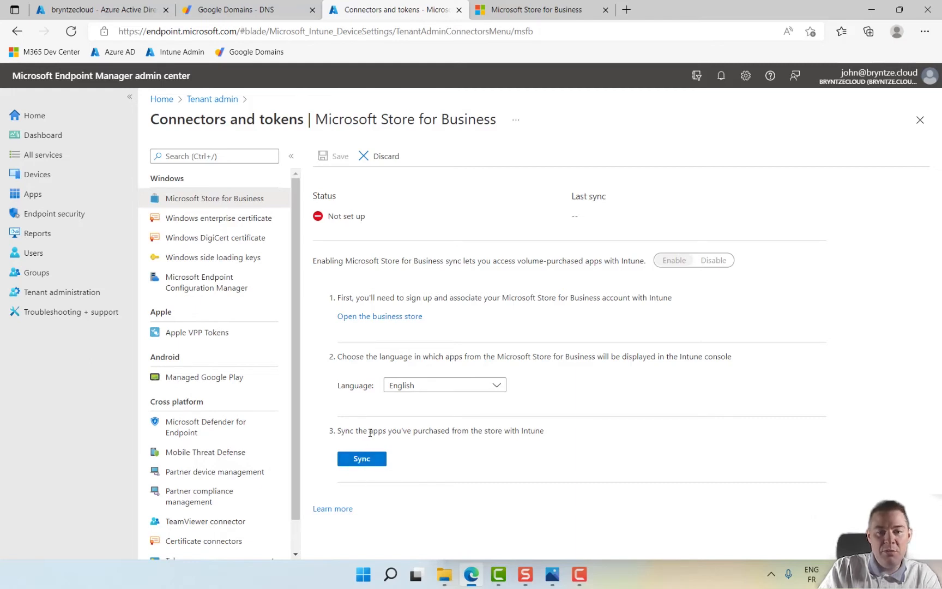
mouse_move(363, 460)
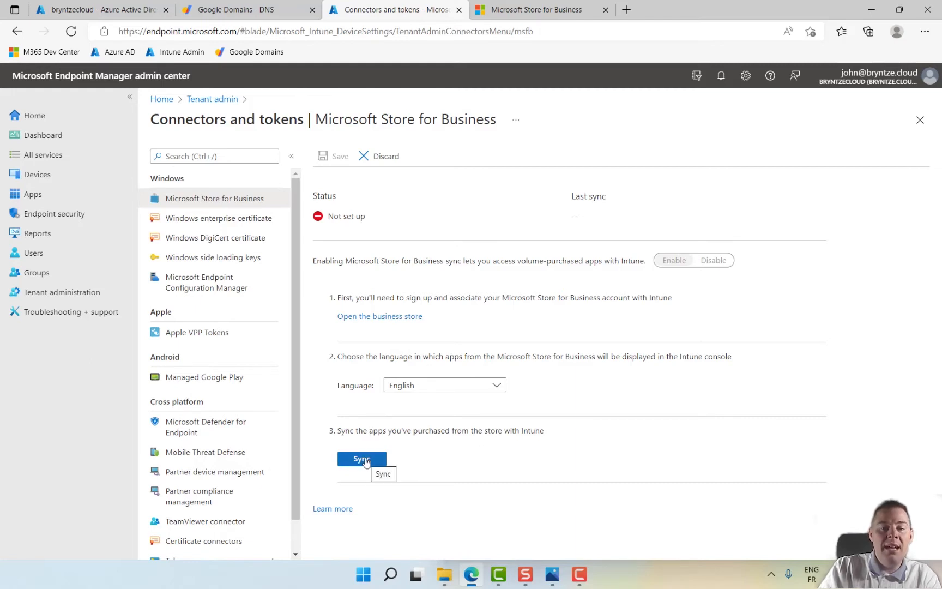
mouse_move(112, 221)
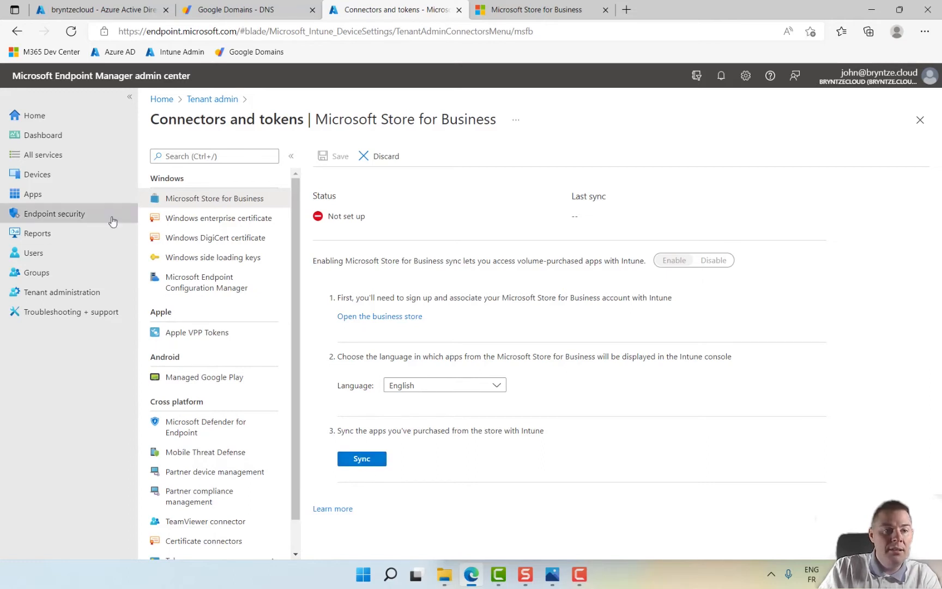
right_click(32, 194)
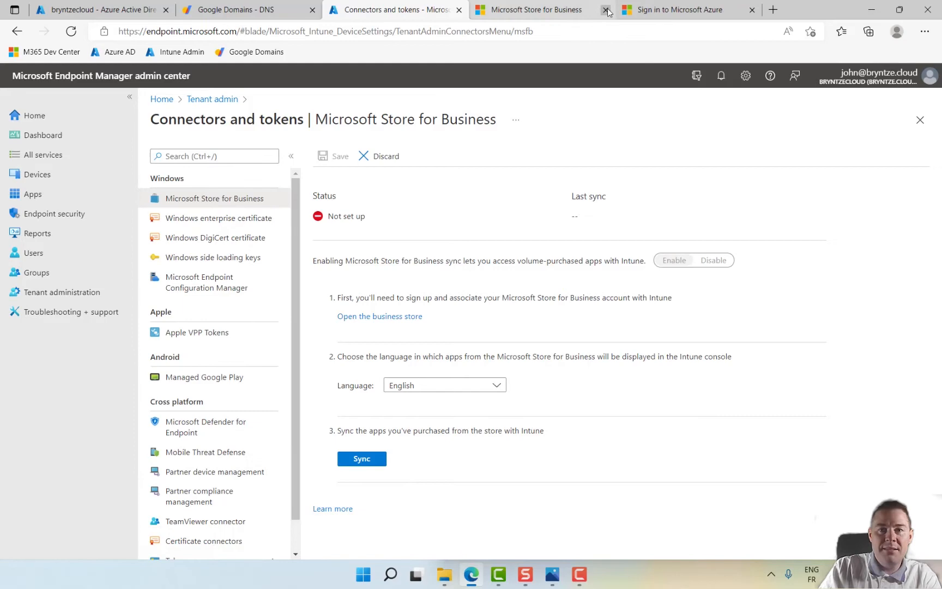
Step: Sign into the new tab past the security prompt, view All apps (empty), then go back to the connectors tab
left_click(680, 9)
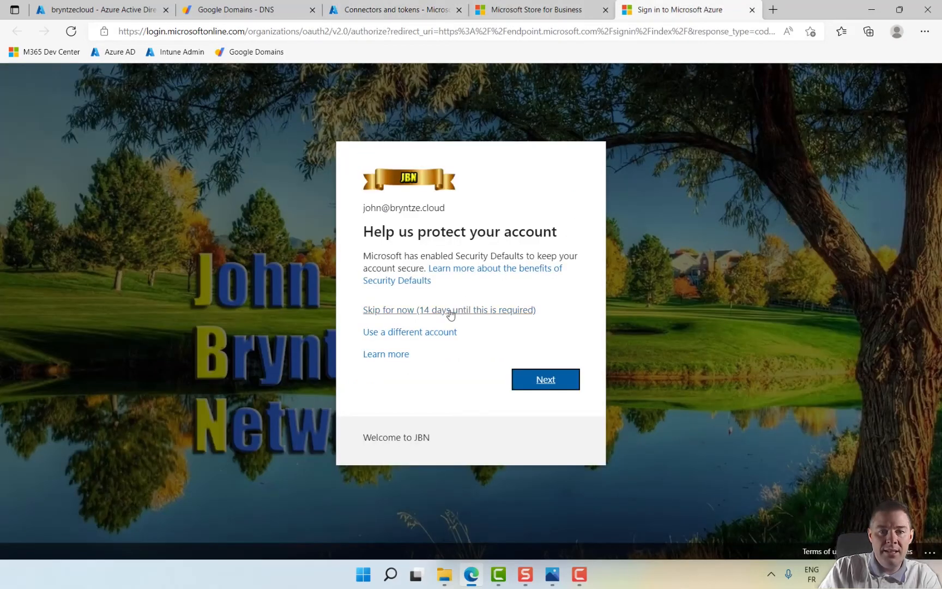
left_click(449, 310)
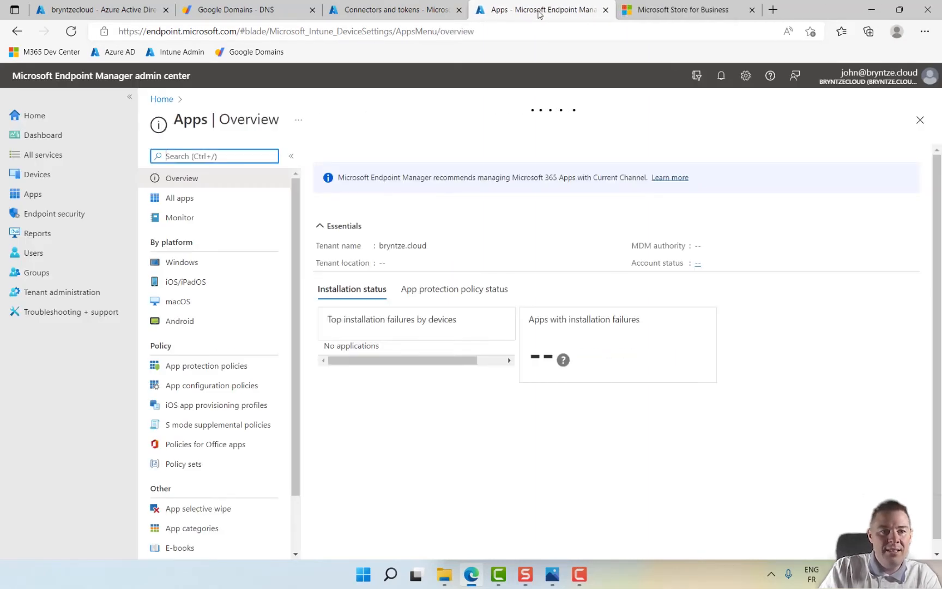
left_click(179, 198)
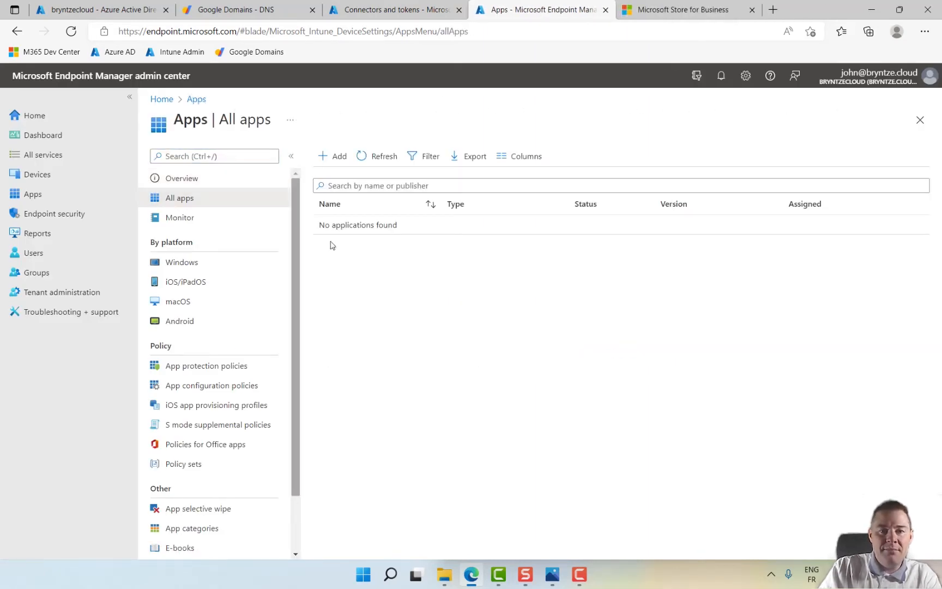
mouse_move(403, 251)
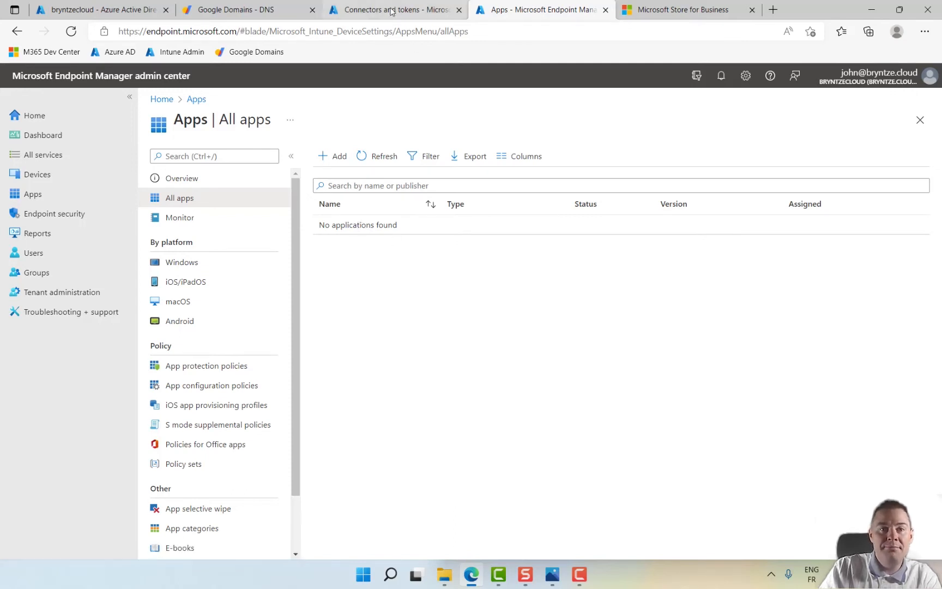
left_click(390, 10)
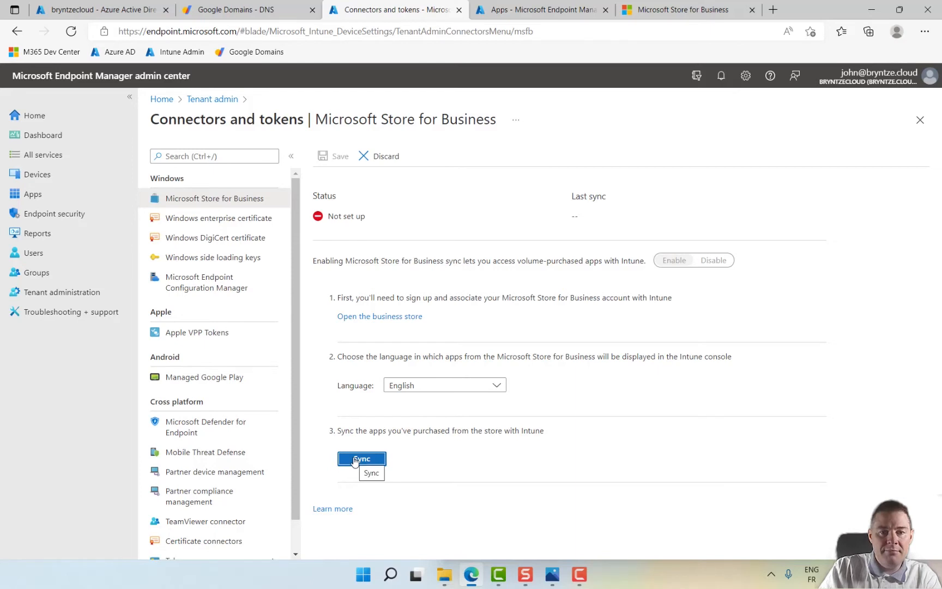
Step: Trigger a sync of purchased Store for Business apps with Intune
left_click(362, 459)
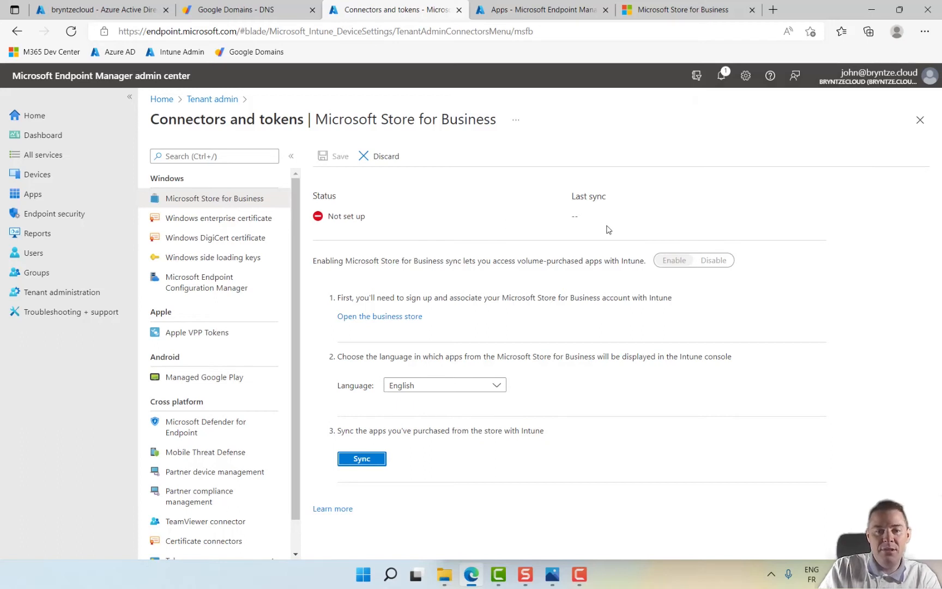
mouse_move(602, 413)
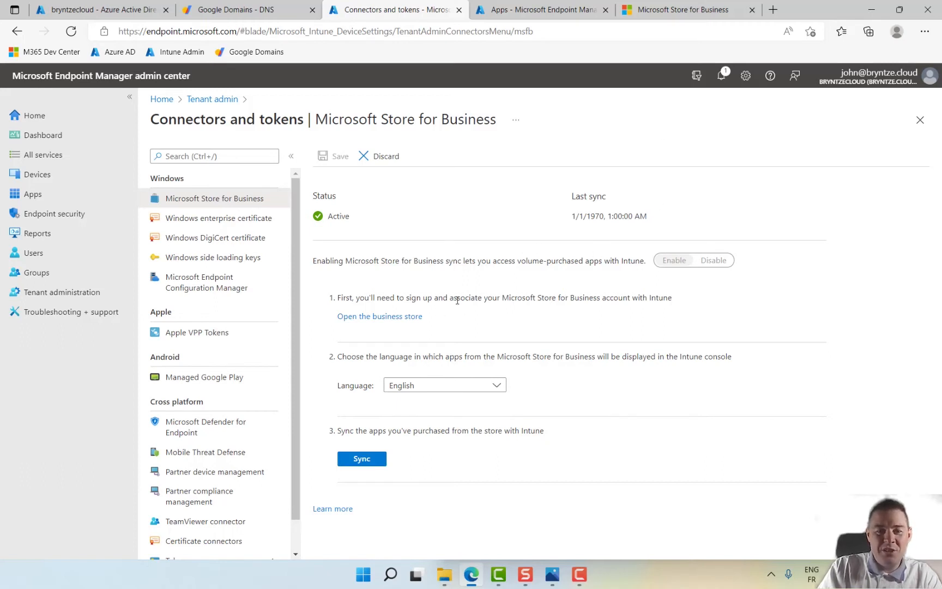
mouse_move(496, 226)
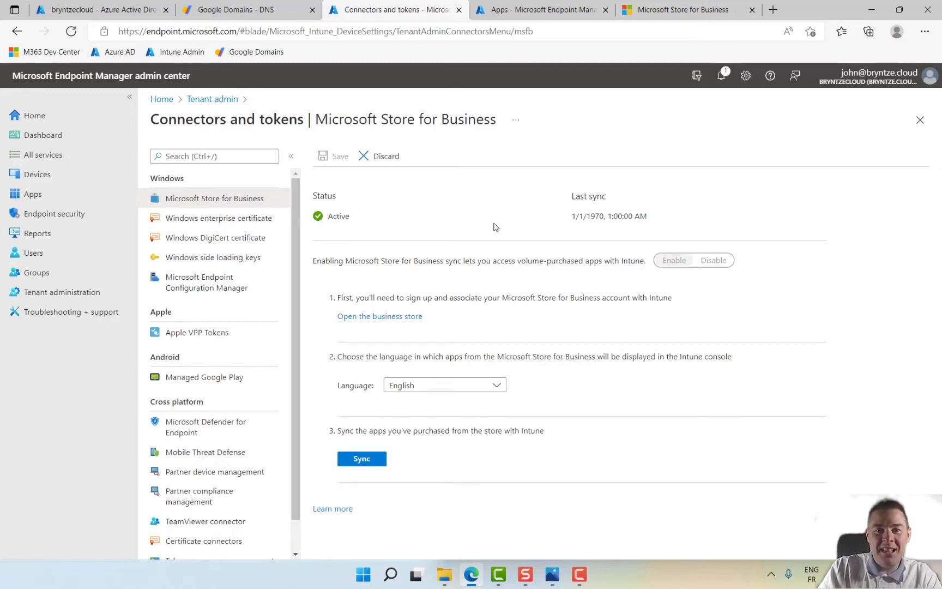
mouse_move(200, 223)
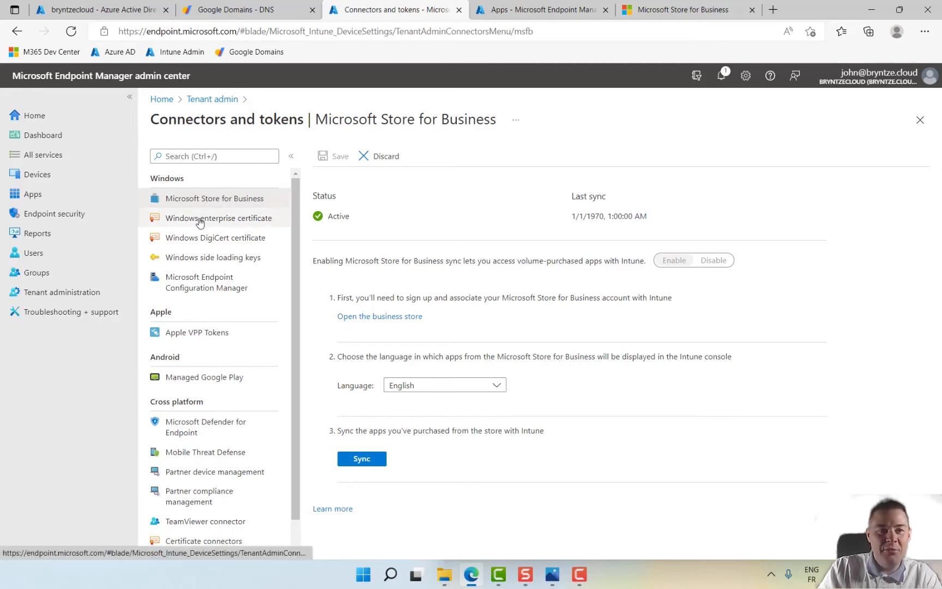
left_click(219, 218)
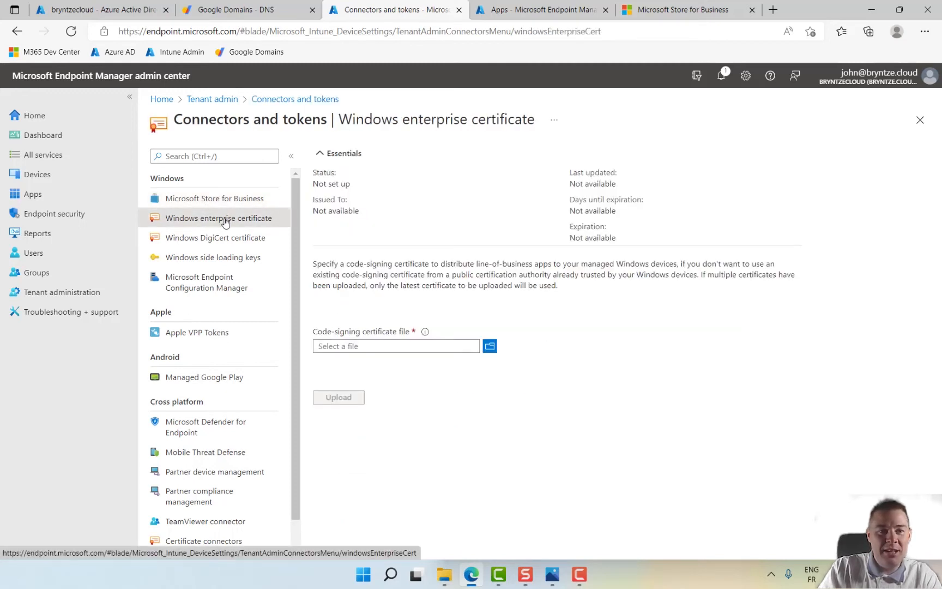
left_click(215, 198)
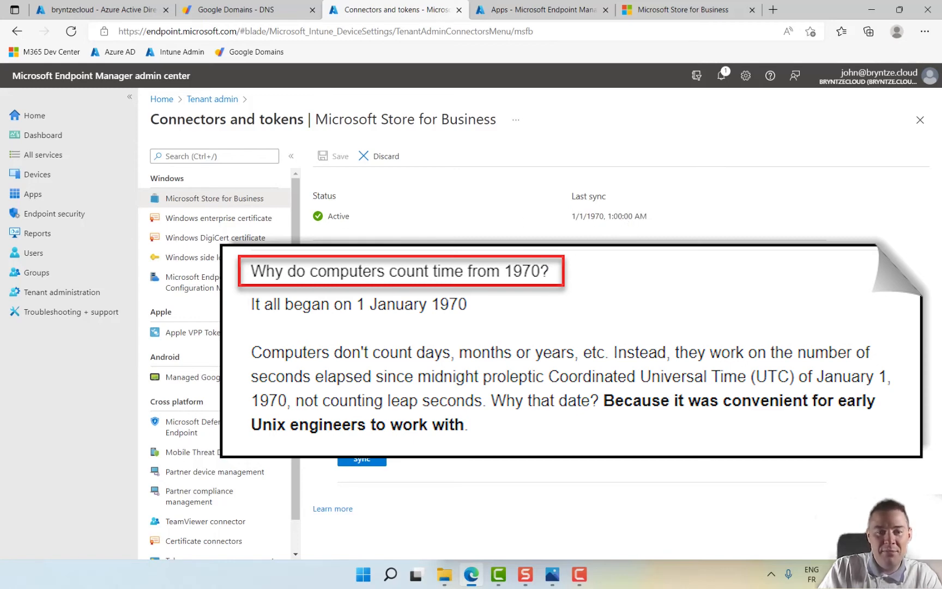
mouse_move(591, 227)
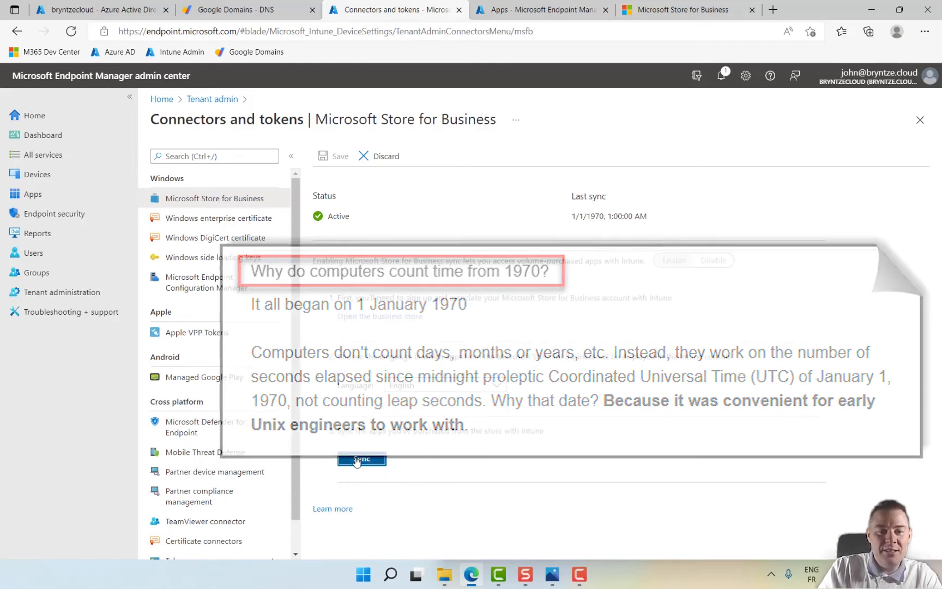
Step: Start another sync with Microsoft and watch the 'Starting sync' notification
left_click(362, 460)
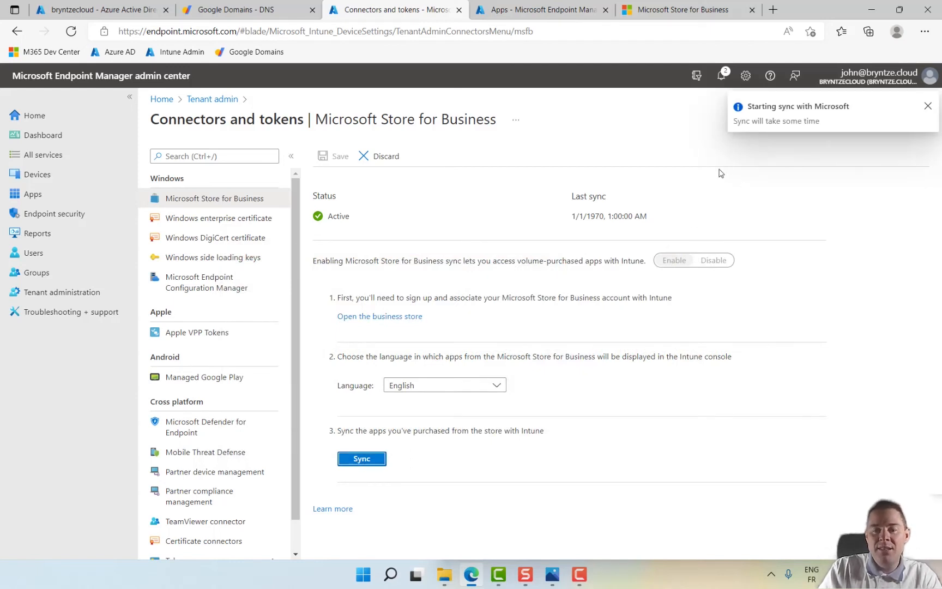
left_click(929, 106)
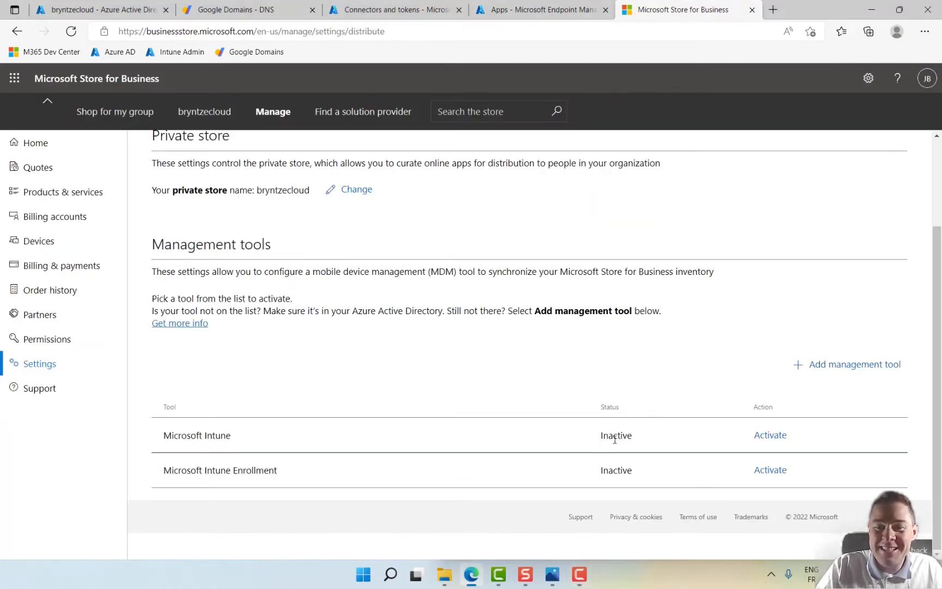
mouse_move(770, 436)
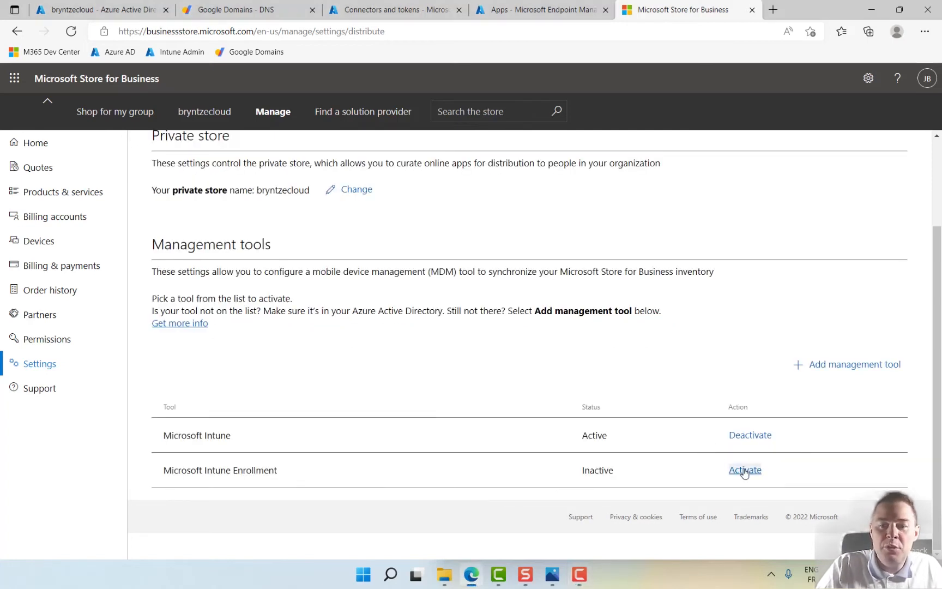
Step: Activate Microsoft Intune Enrollment as a management tool, then return to the management overview
left_click(744, 470)
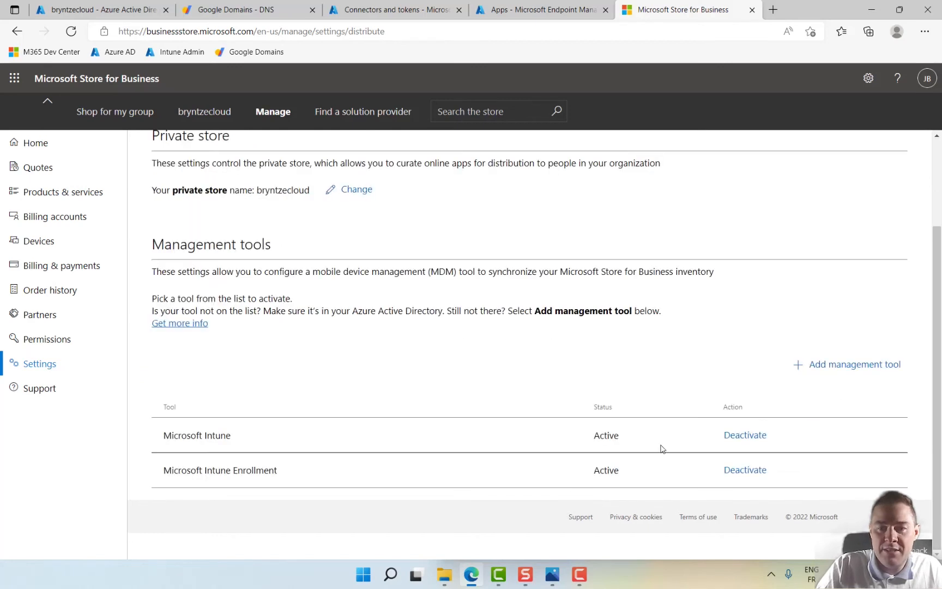
mouse_move(137, 242)
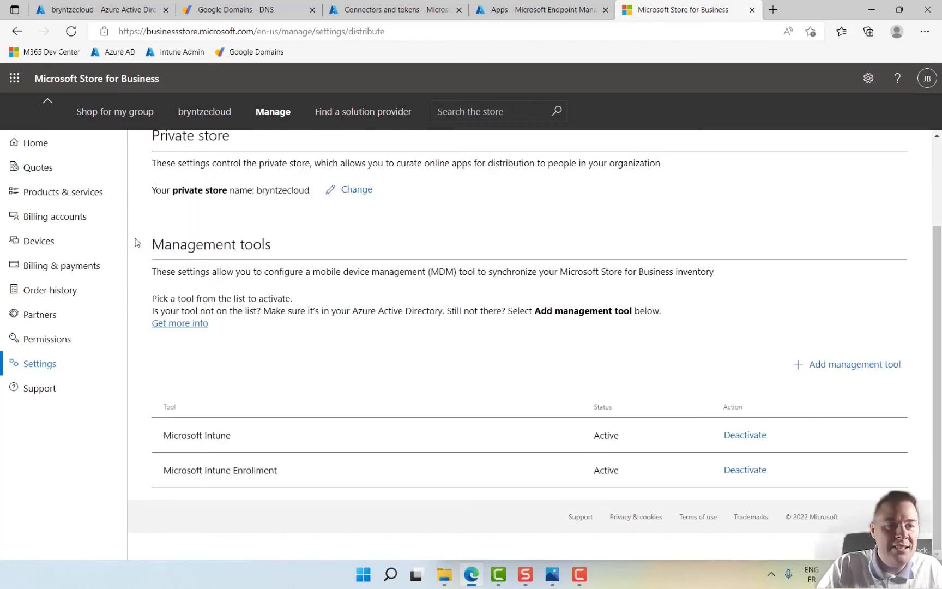
mouse_move(218, 458)
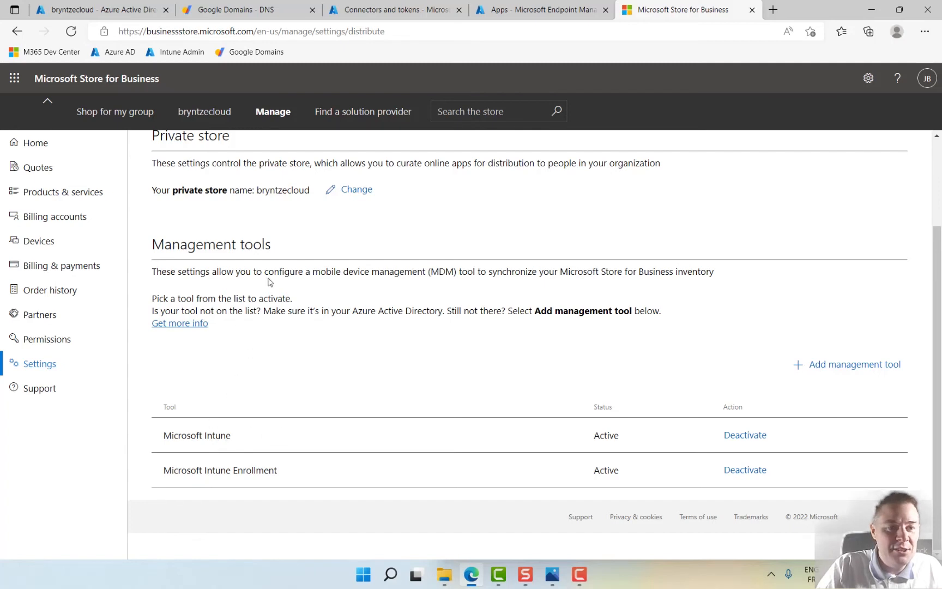
mouse_move(291, 246)
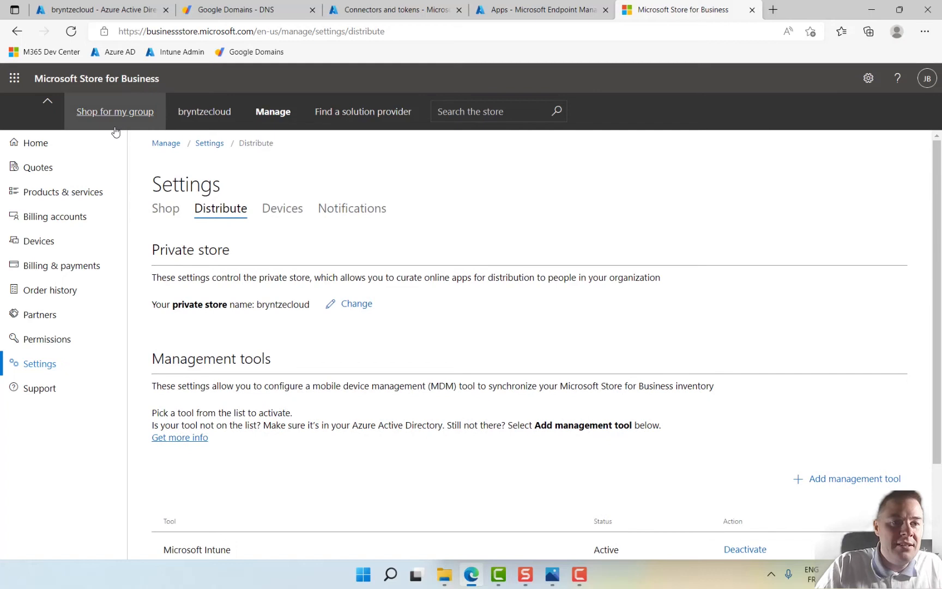
left_click(115, 111)
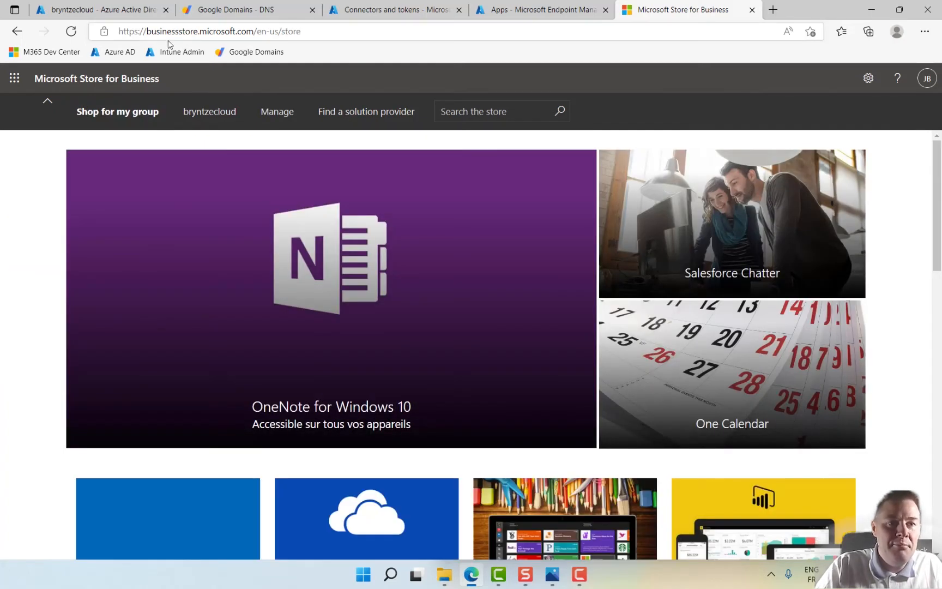
left_click(277, 111)
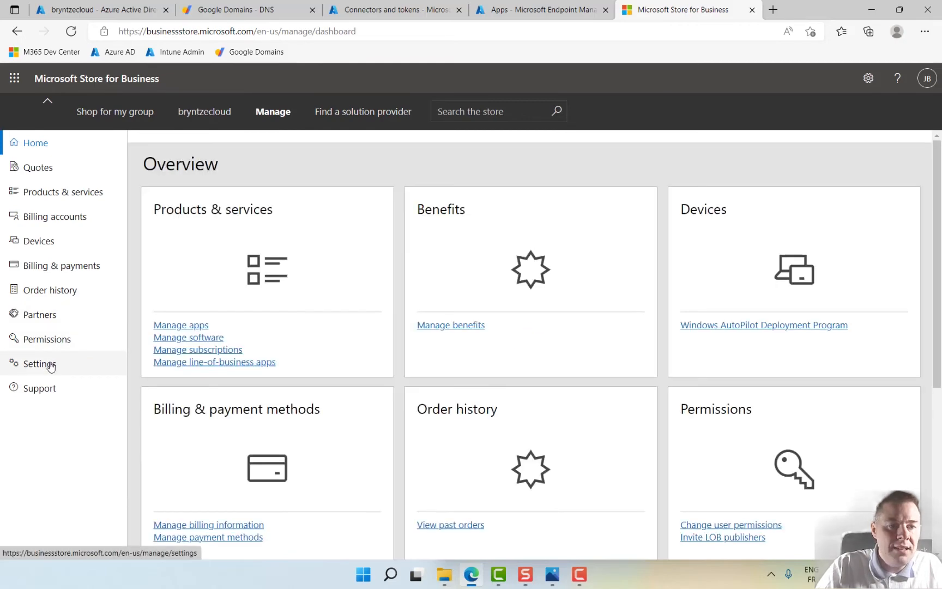
Step: Verify under Manage > Settings > Distribute that Intune and Intune Enrollment both read Active, then return to the connector tab
left_click(40, 364)
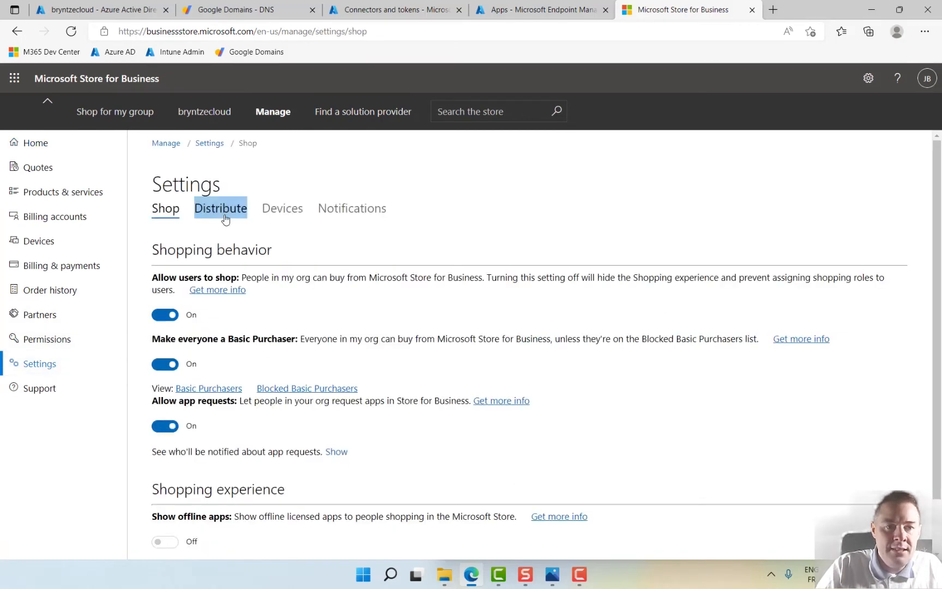
left_click(220, 208)
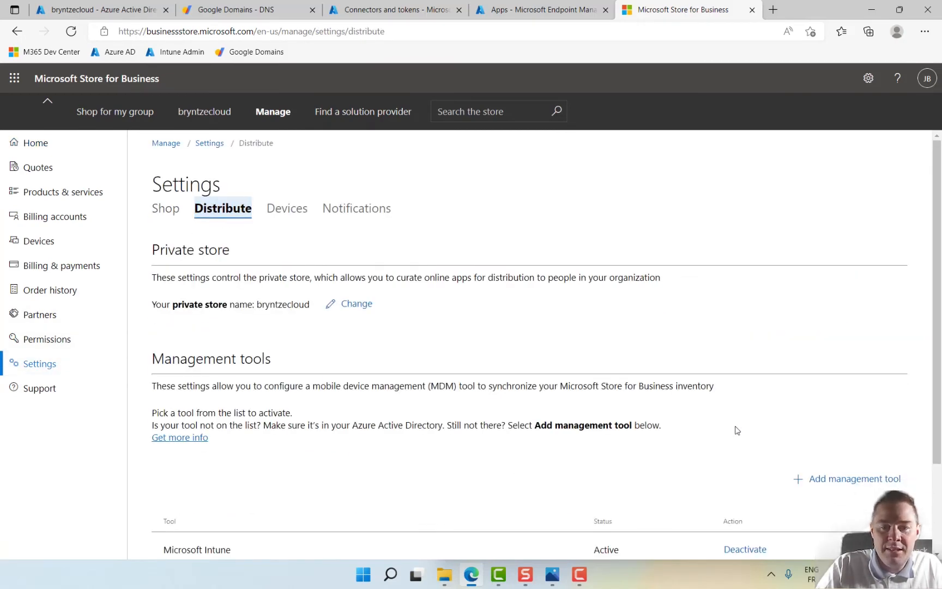
scroll("down", 3)
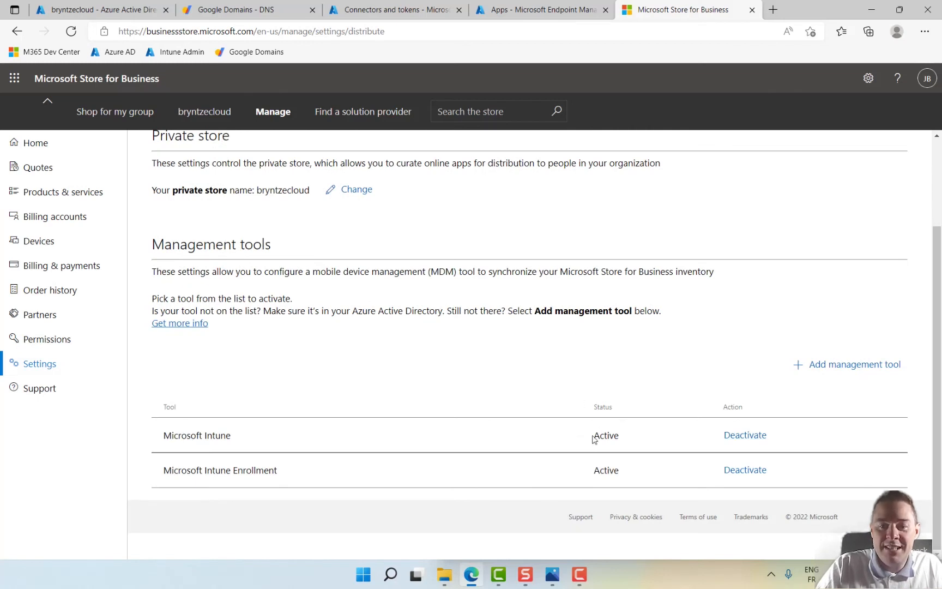
double_click(606, 470)
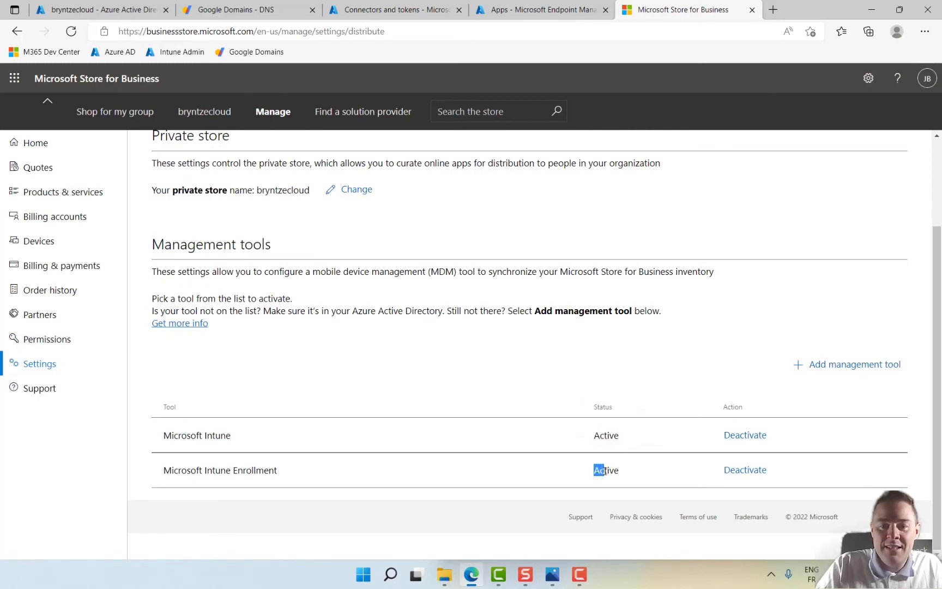
left_click(395, 10)
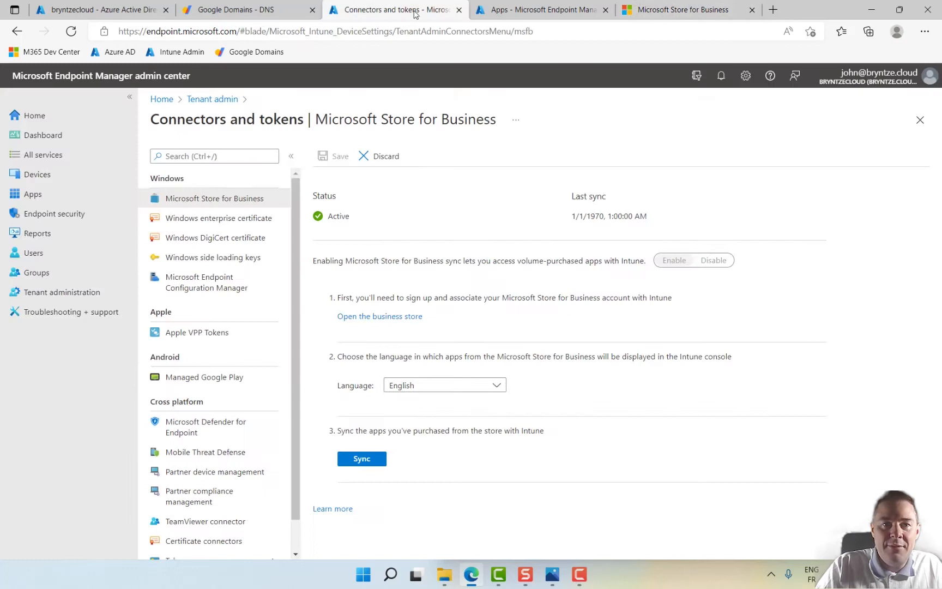
mouse_move(205, 245)
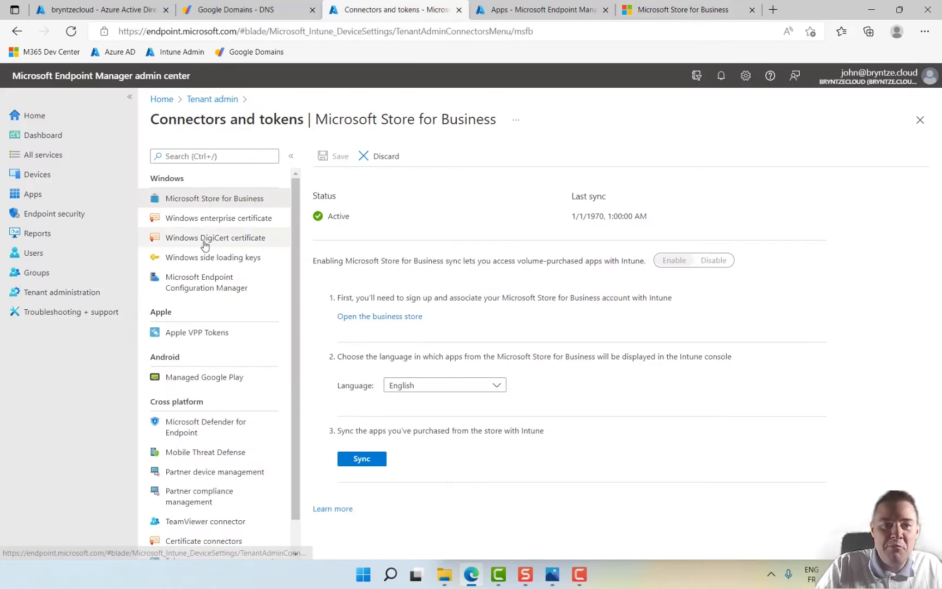
Step: Peek at the Windows enterprise certificate connector, return to Store for Business and sync again
left_click(219, 218)
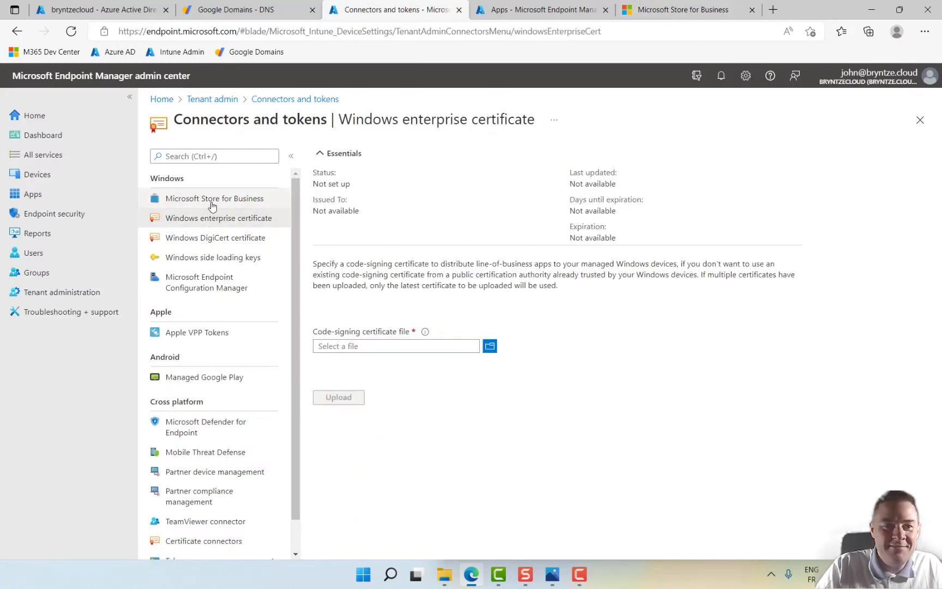
left_click(214, 199)
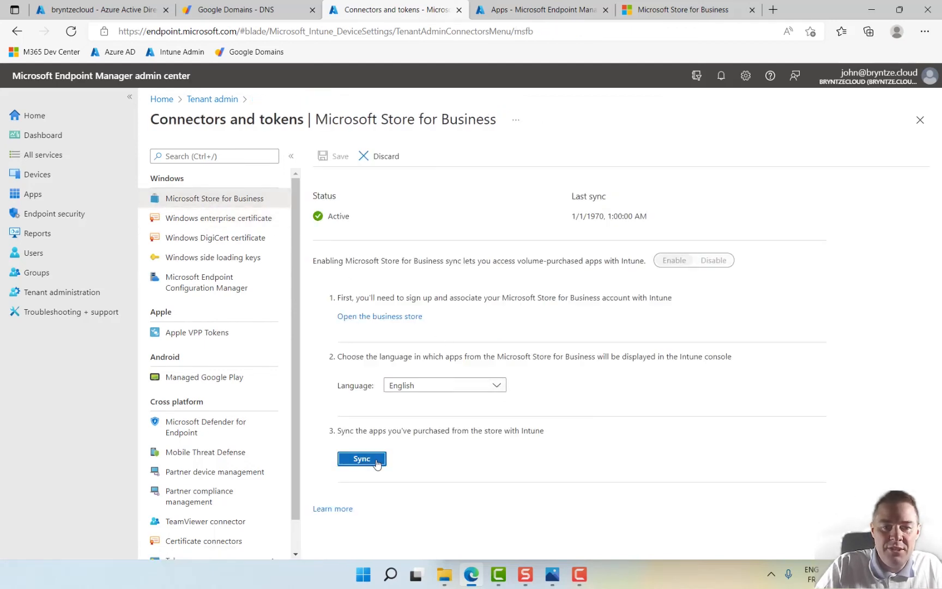
left_click(361, 458)
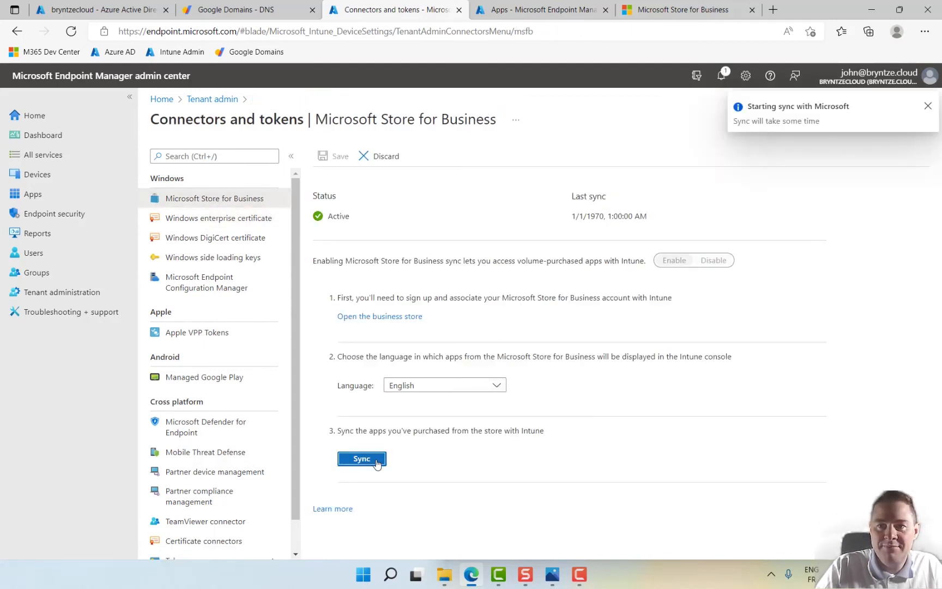
mouse_move(497, 305)
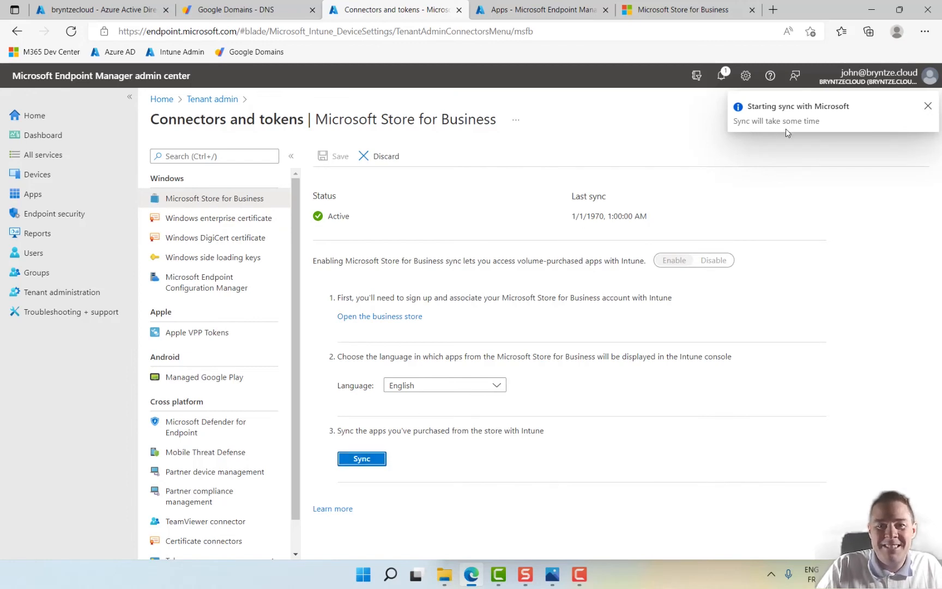
mouse_move(529, 115)
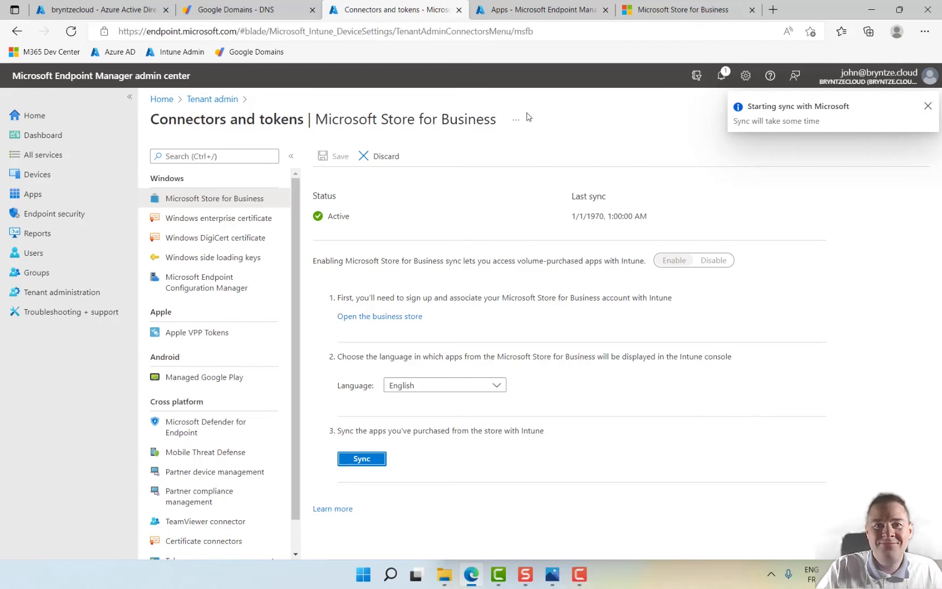
mouse_move(571, 560)
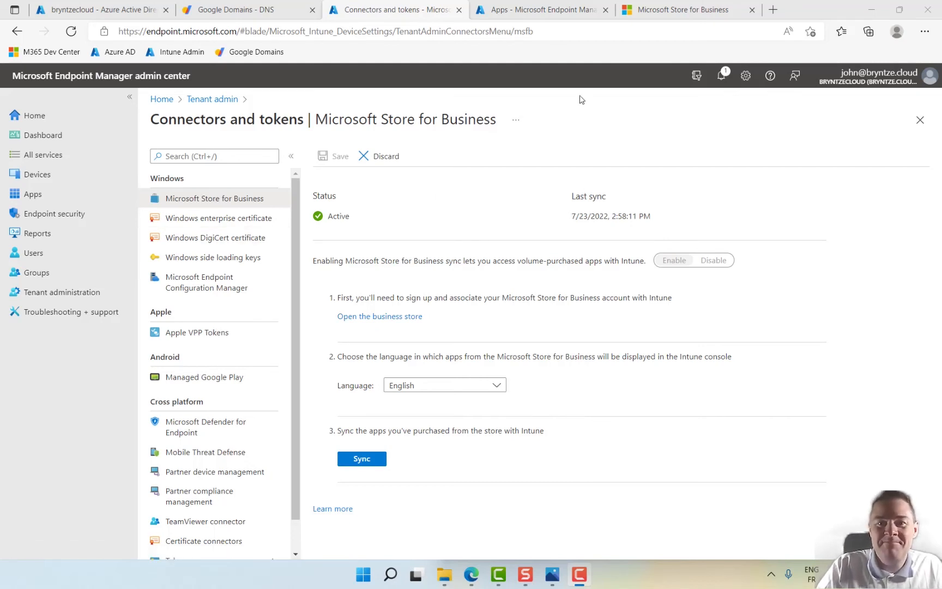
Step: Check All apps now listing Company Portal (Online), then switch to the business store tab
left_click(543, 10)
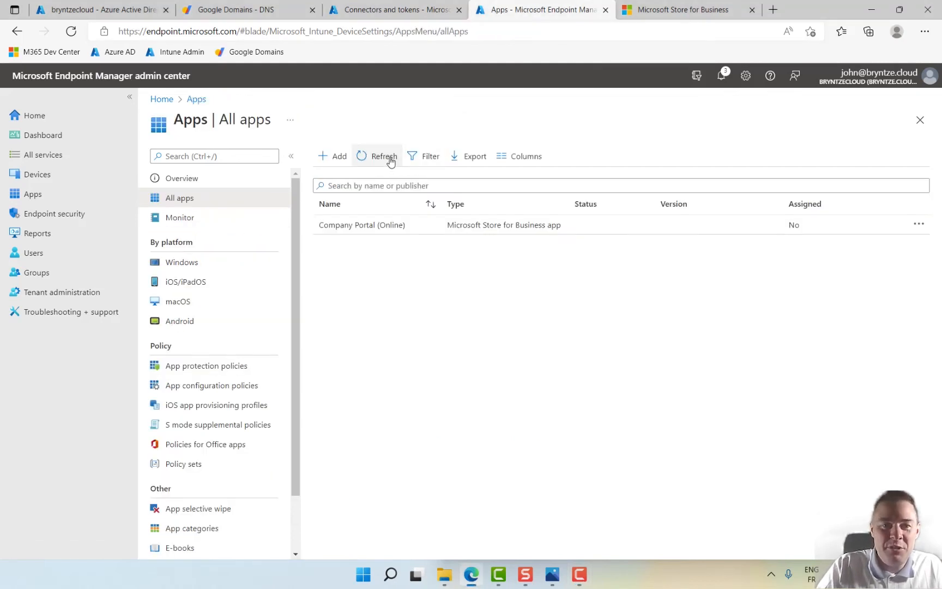
mouse_move(377, 232)
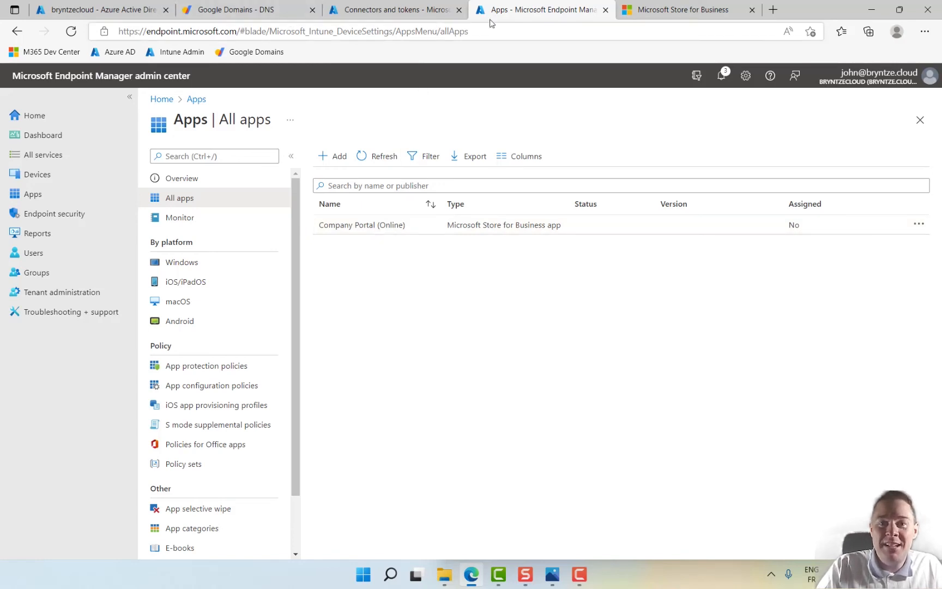
left_click(685, 10)
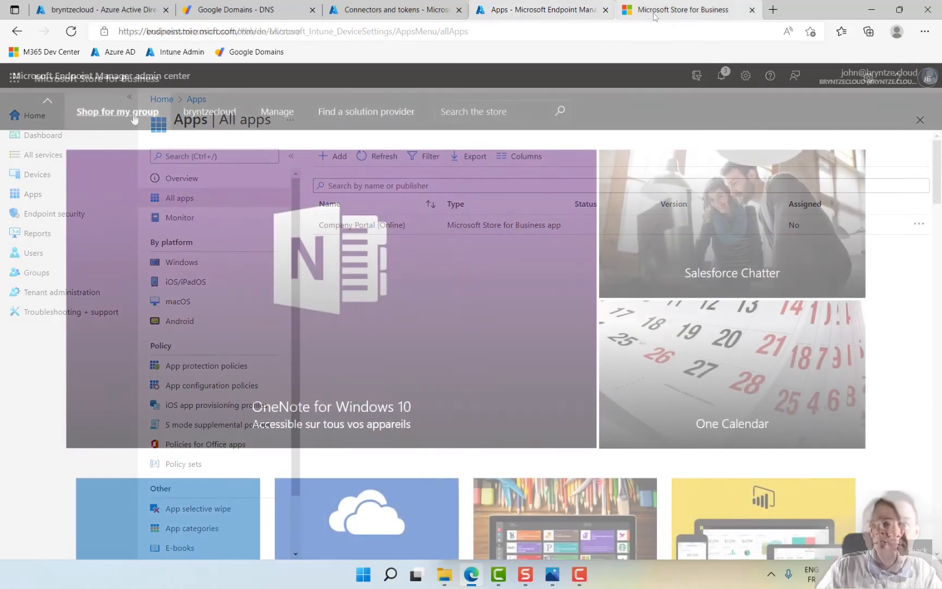
Step: Search the business store for PowerBI and go to the free Power BI Desktop product page
left_click(683, 10)
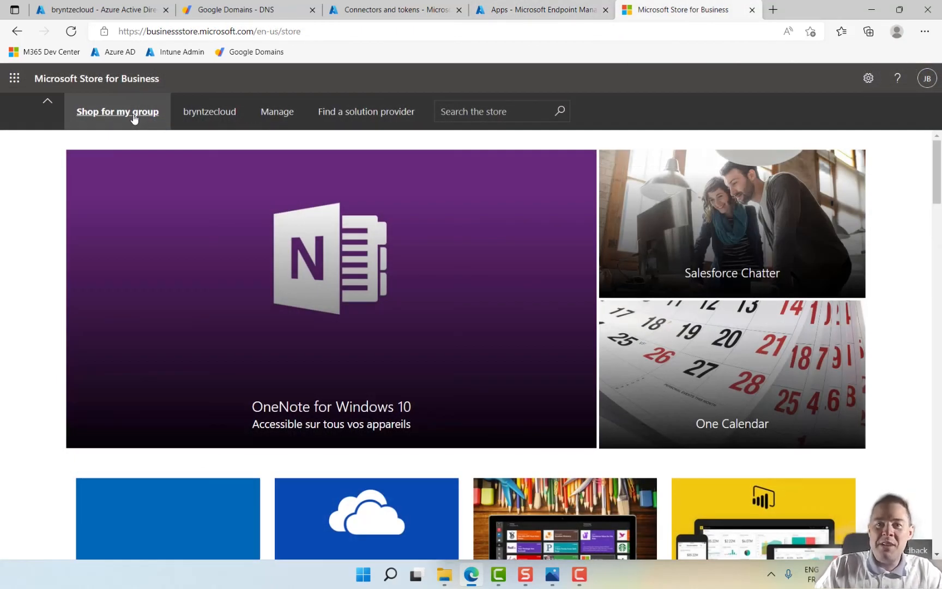
mouse_move(462, 127)
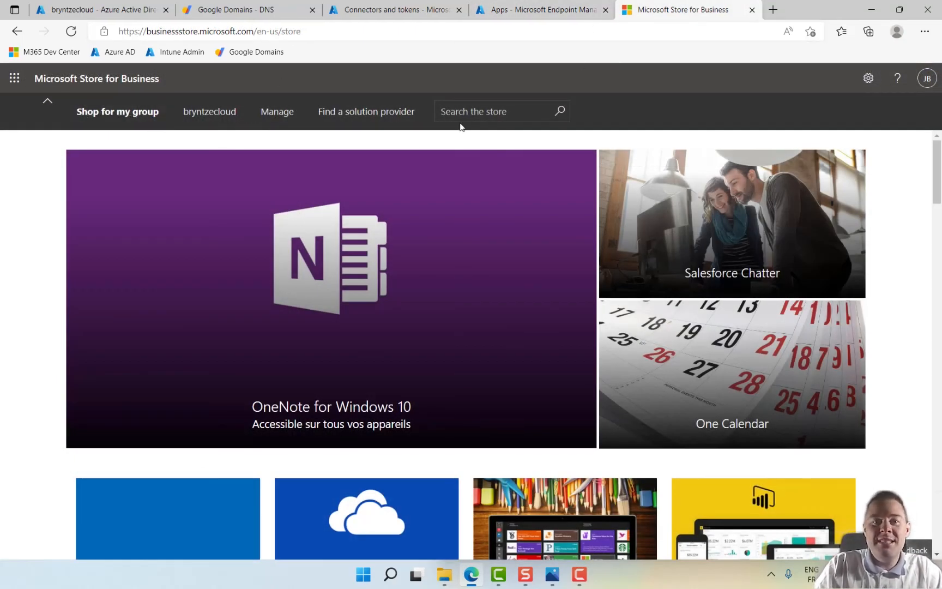
left_click(493, 111)
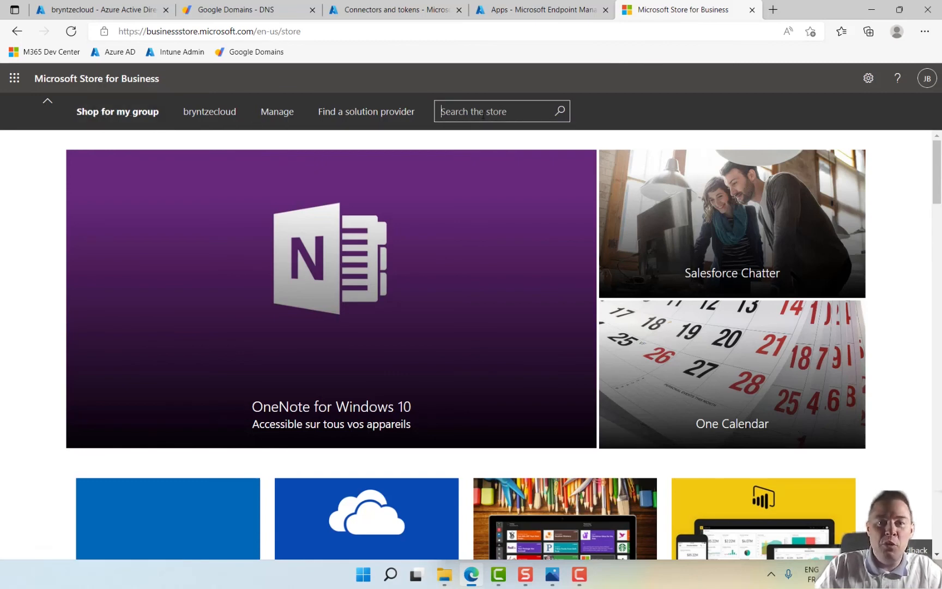
type("PowerB")
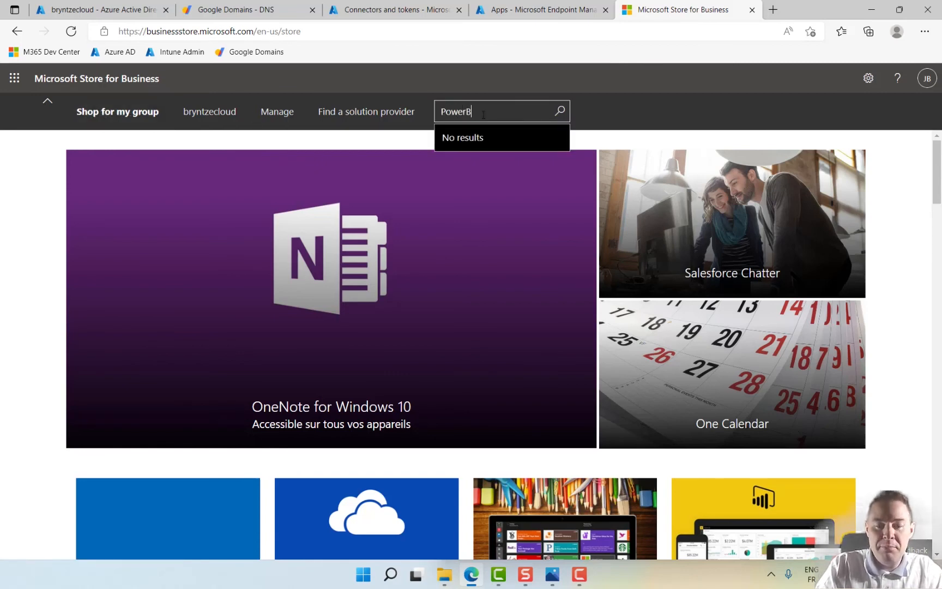
key("Enter")
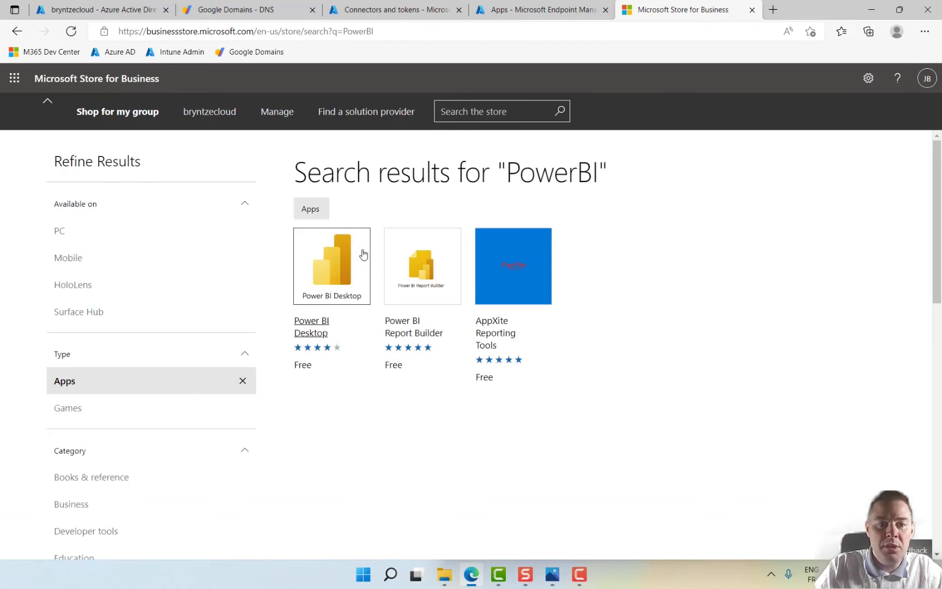
left_click(332, 266)
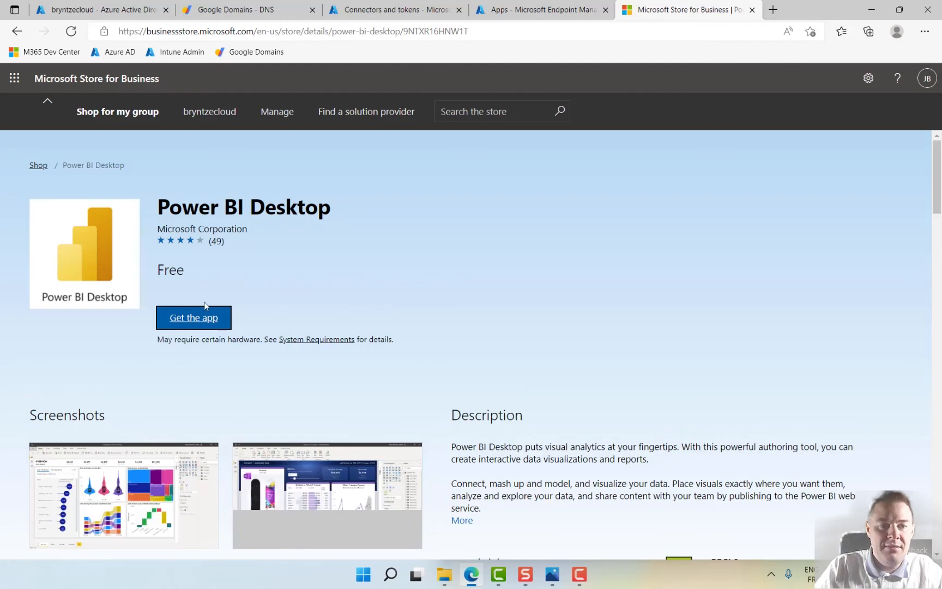
mouse_move(223, 117)
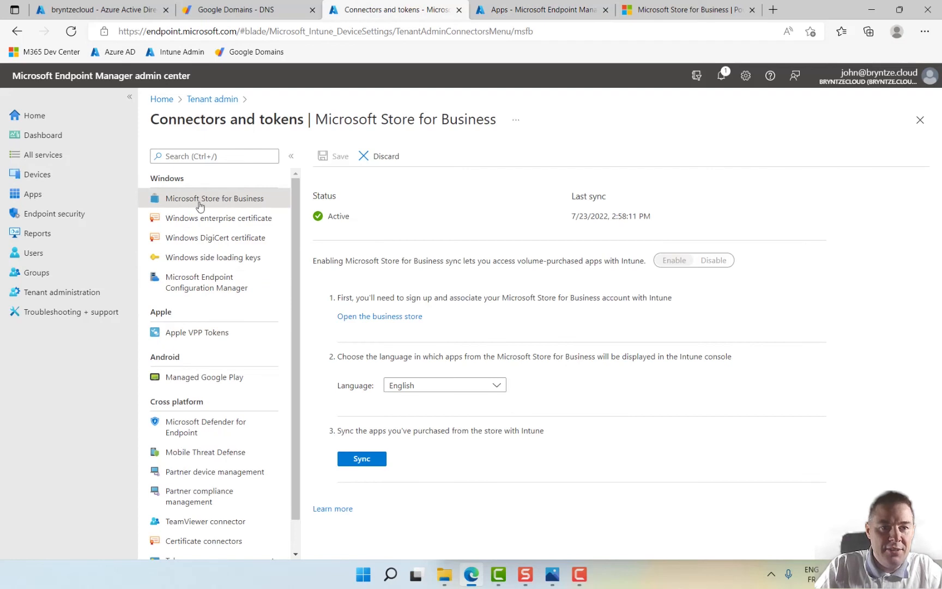
mouse_move(481, 414)
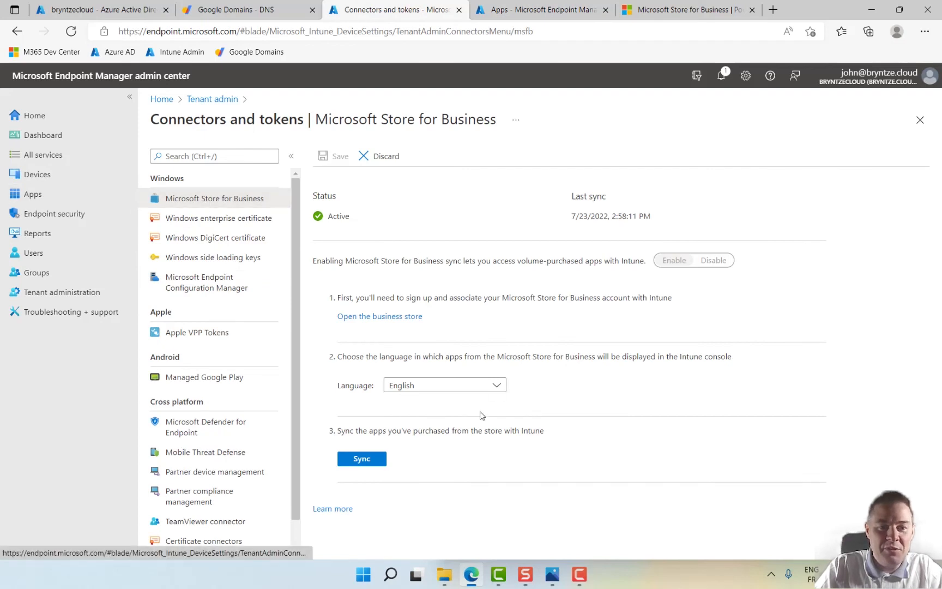
Step: Start another Store for Business sync and check it in the notifications list
left_click(362, 459)
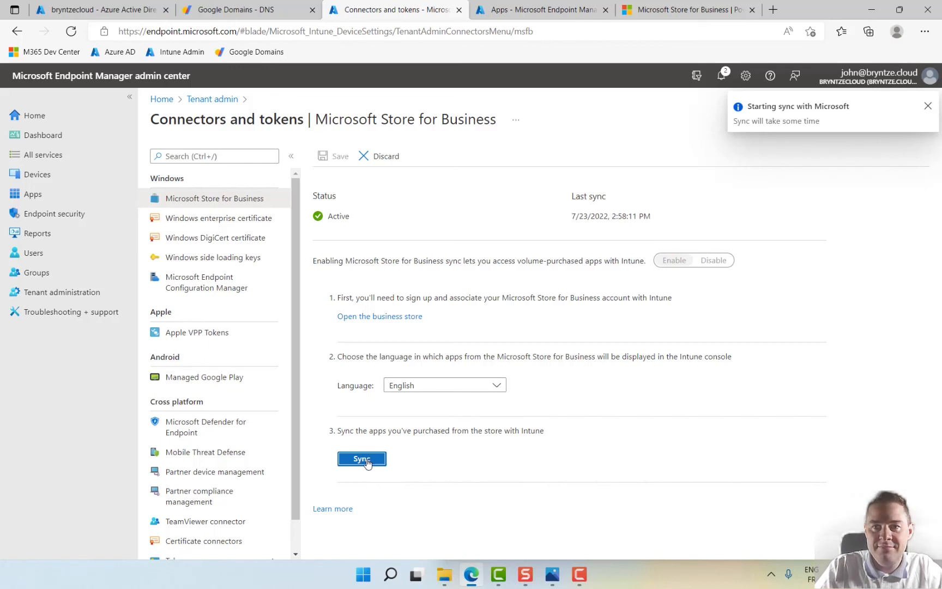
mouse_move(691, 185)
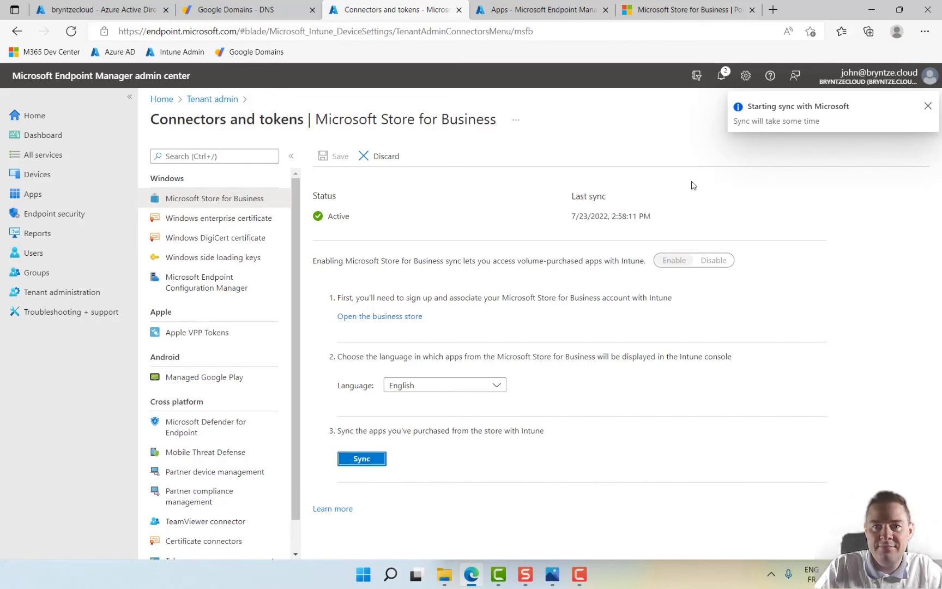
left_click(721, 75)
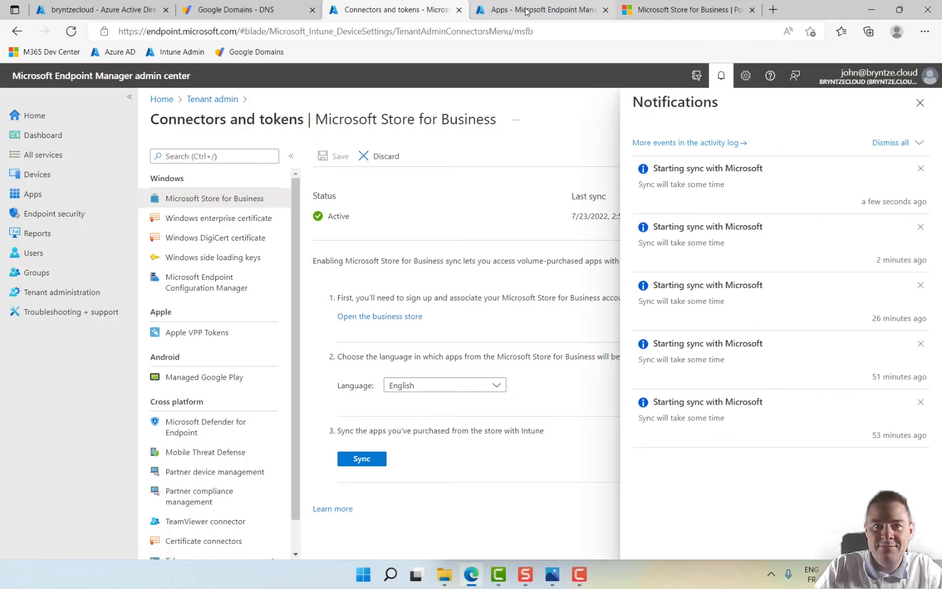
Step: Find Power BI Desktop in All apps beside Company Portal and view its properties and assignments
left_click(531, 9)
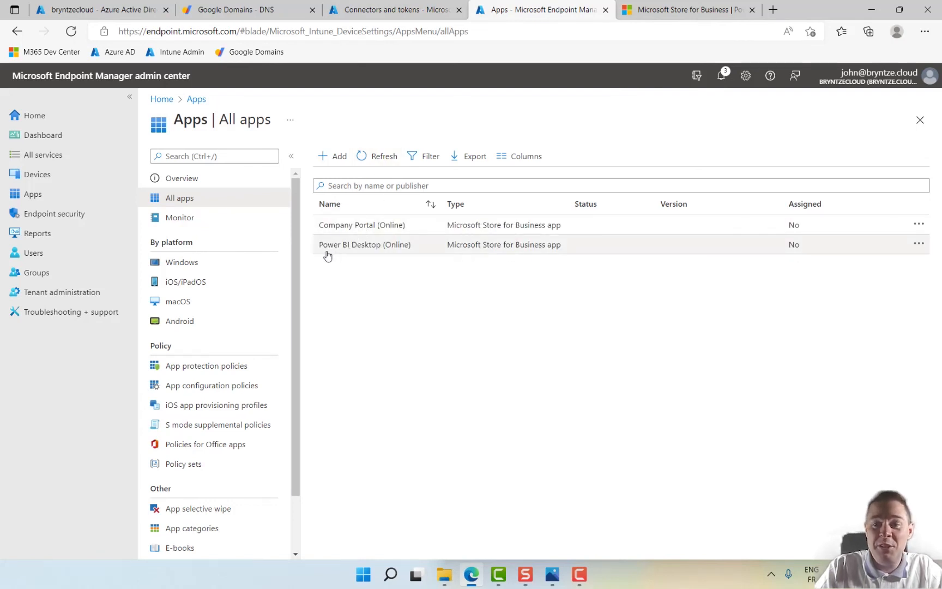
mouse_move(457, 289)
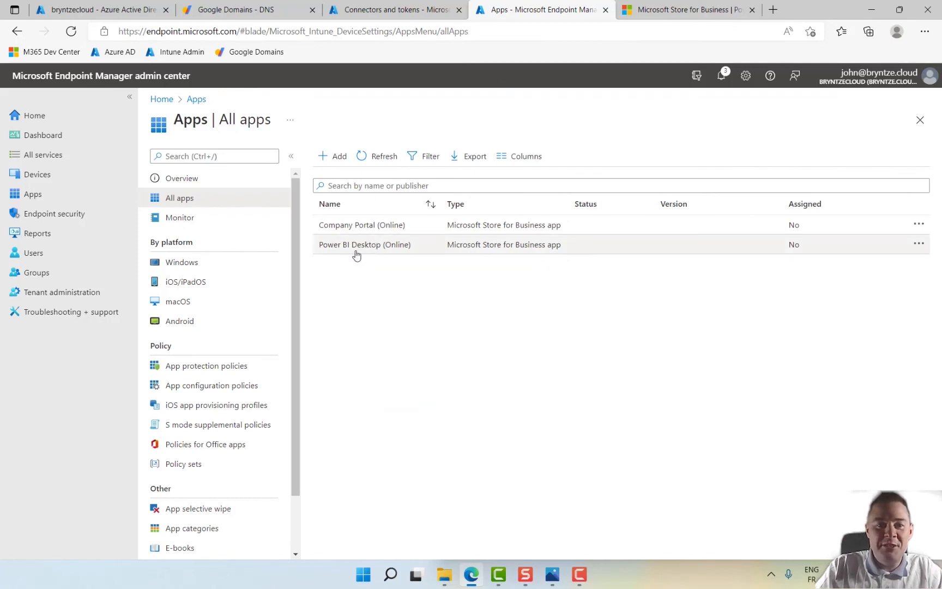
left_click(365, 244)
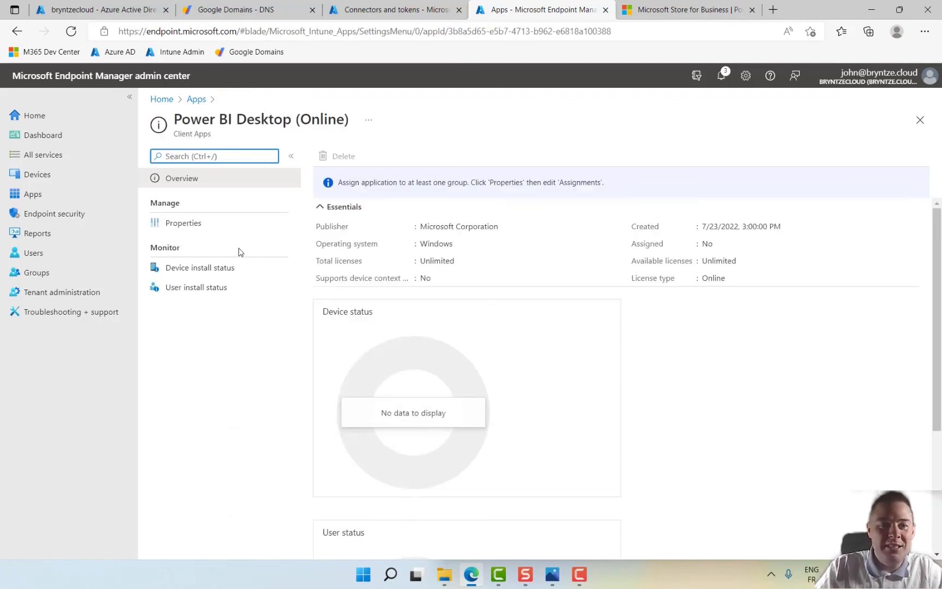
left_click(183, 223)
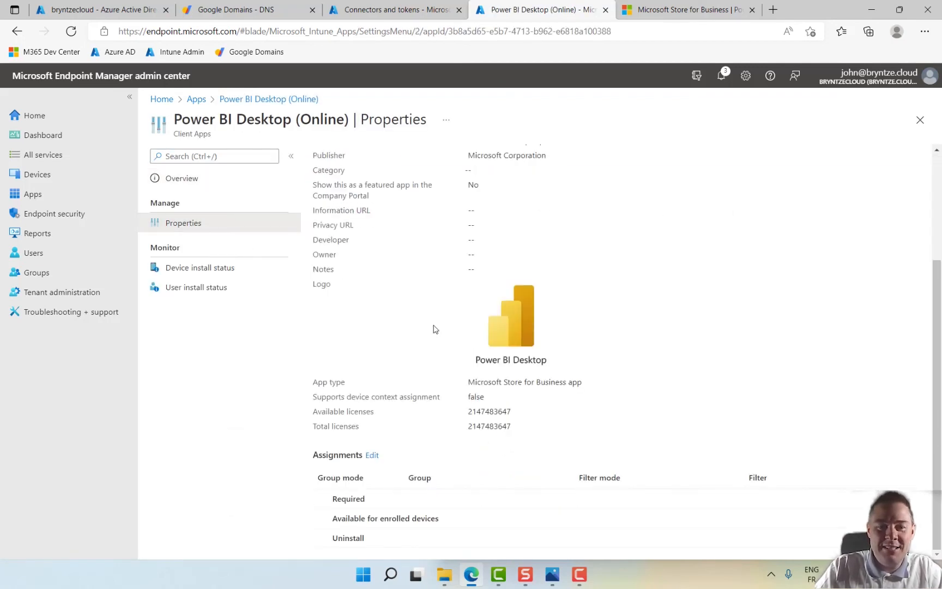
left_click(371, 454)
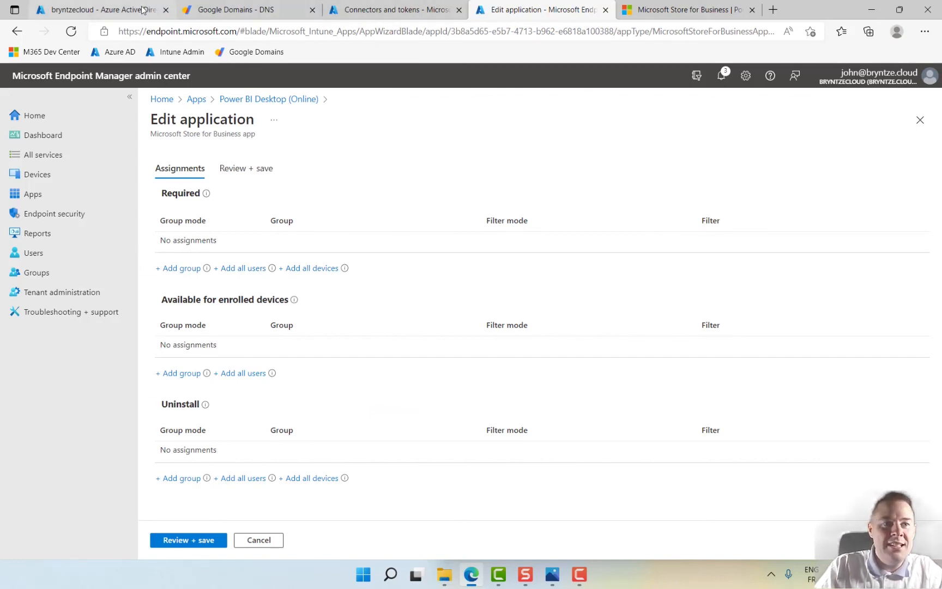
Step: Return to the business store and dismiss the Power BI Desktop order confirmation
left_click(693, 10)
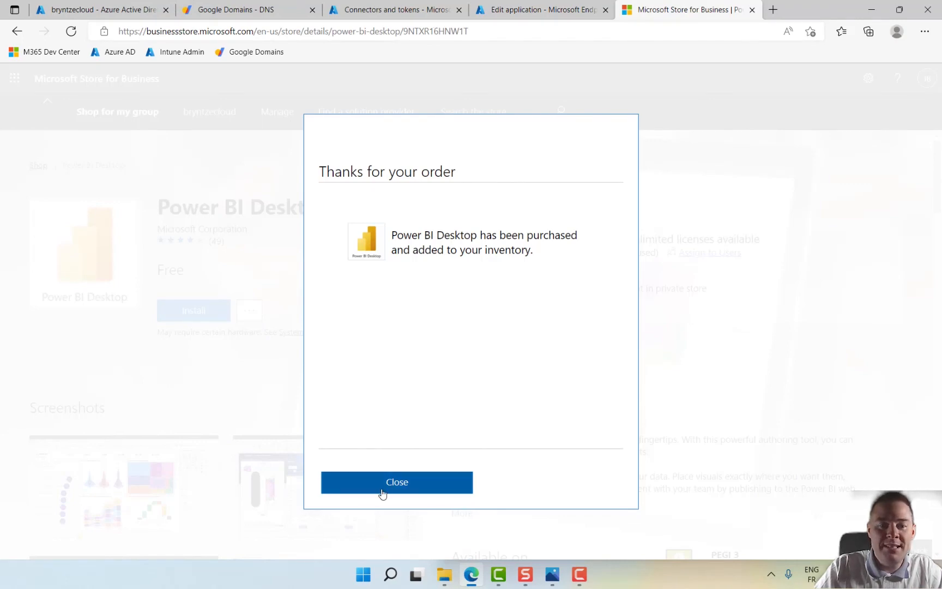
left_click(397, 482)
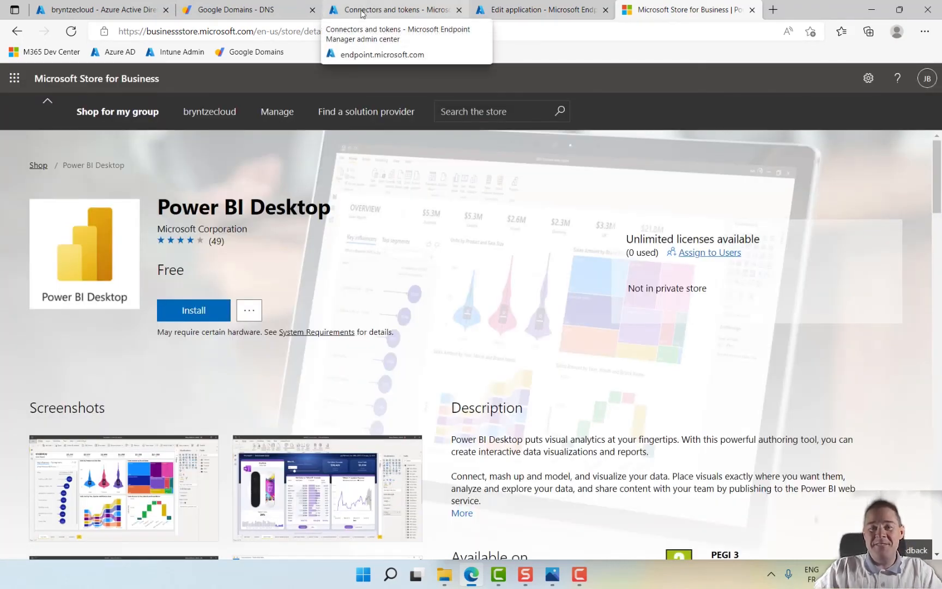